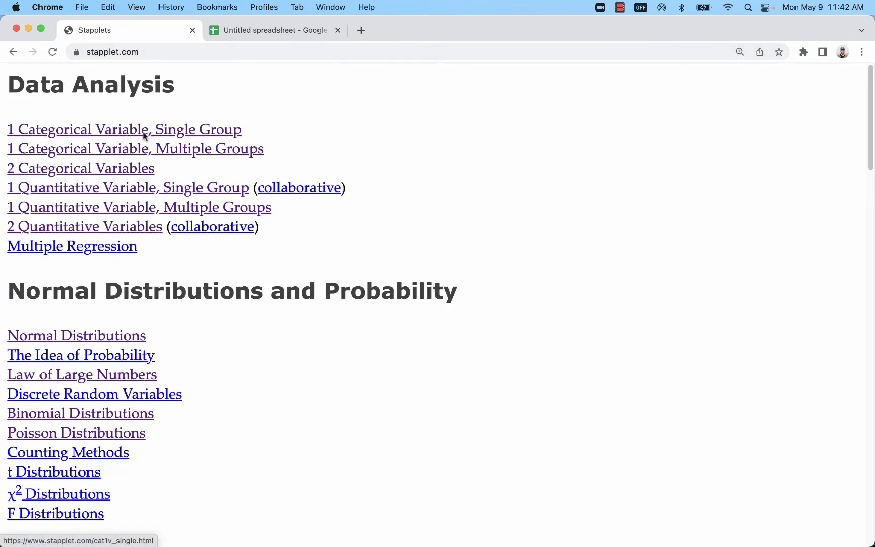
- Open the Ordinal sheet in the Untitled spreadsheet, showing values 1–5 with their frequencies
click(273, 30)
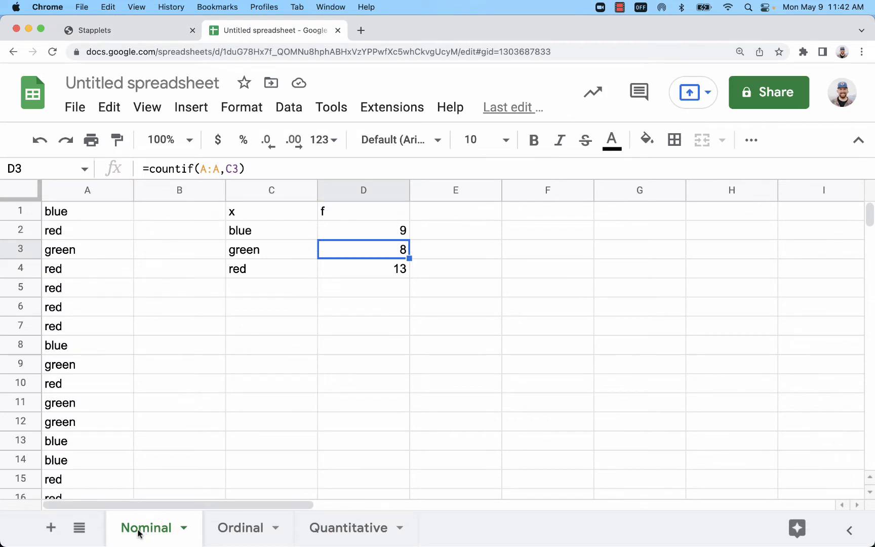
click(240, 527)
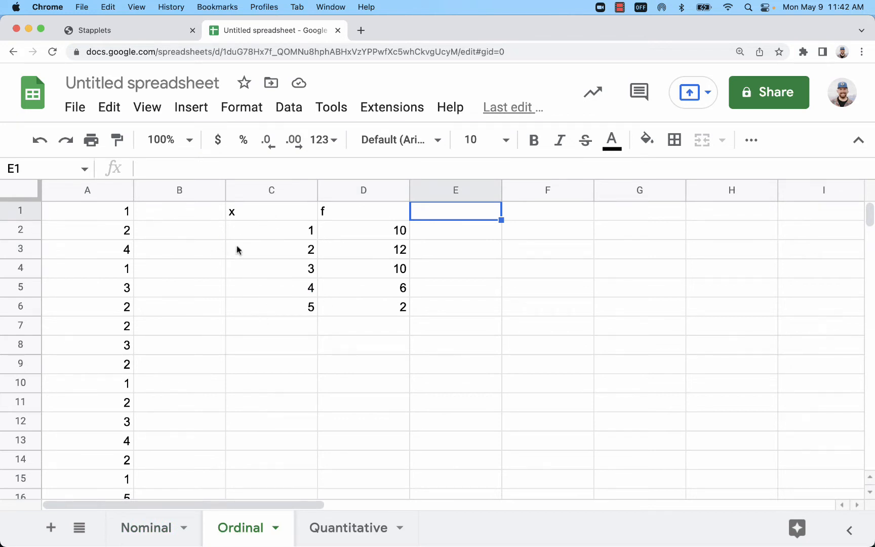
mouse_move(300, 232)
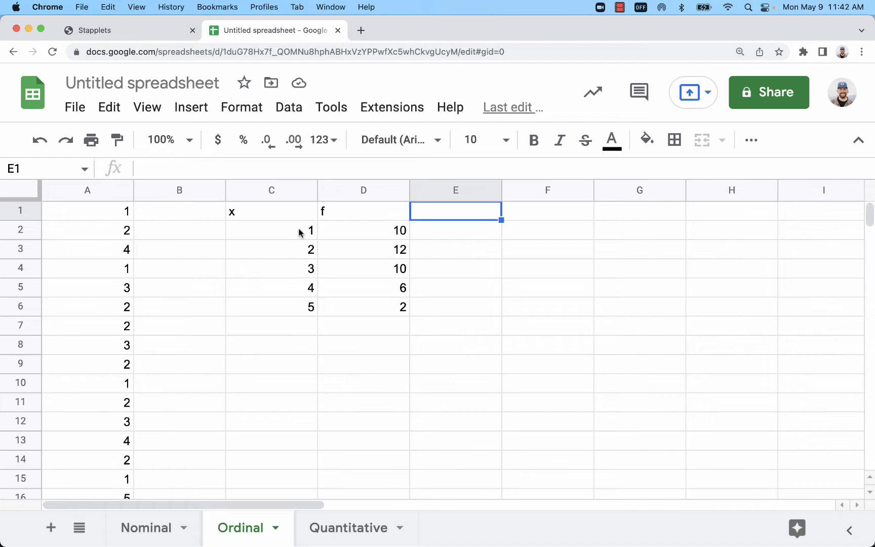
mouse_move(274, 236)
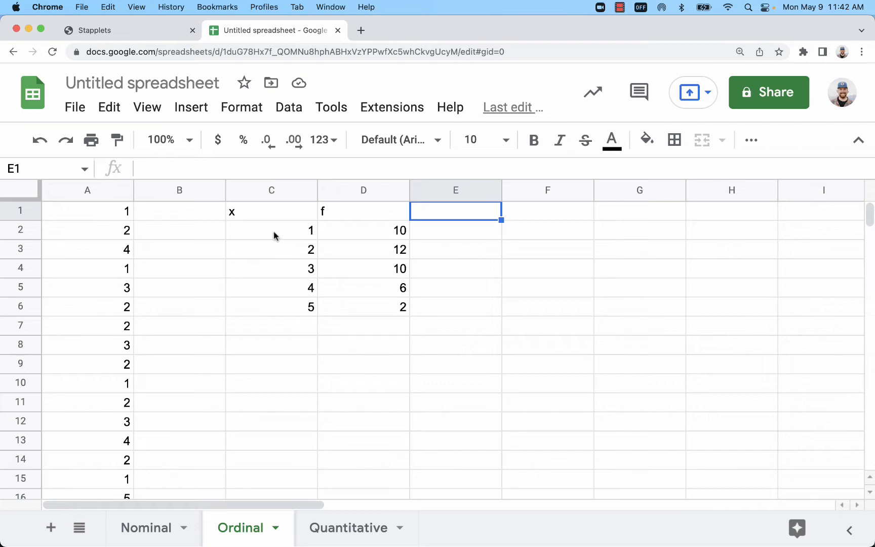
mouse_move(283, 237)
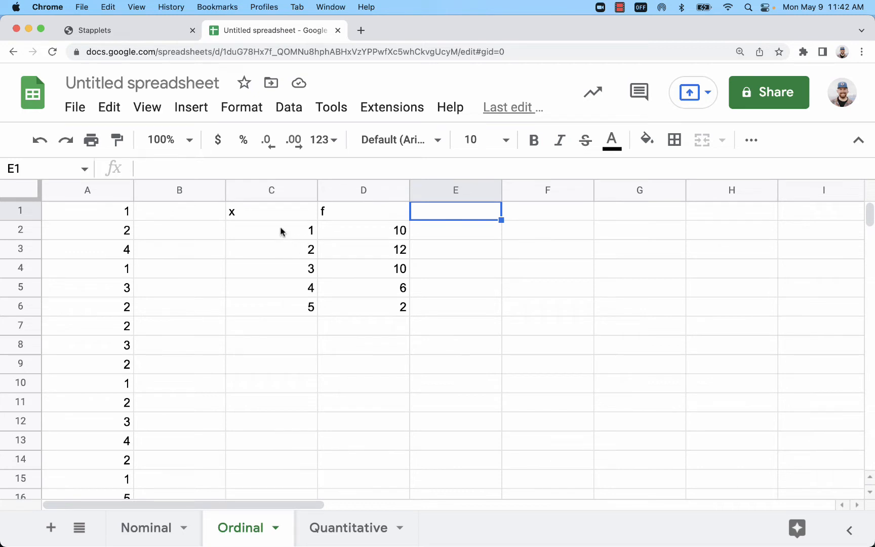
mouse_move(231, 541)
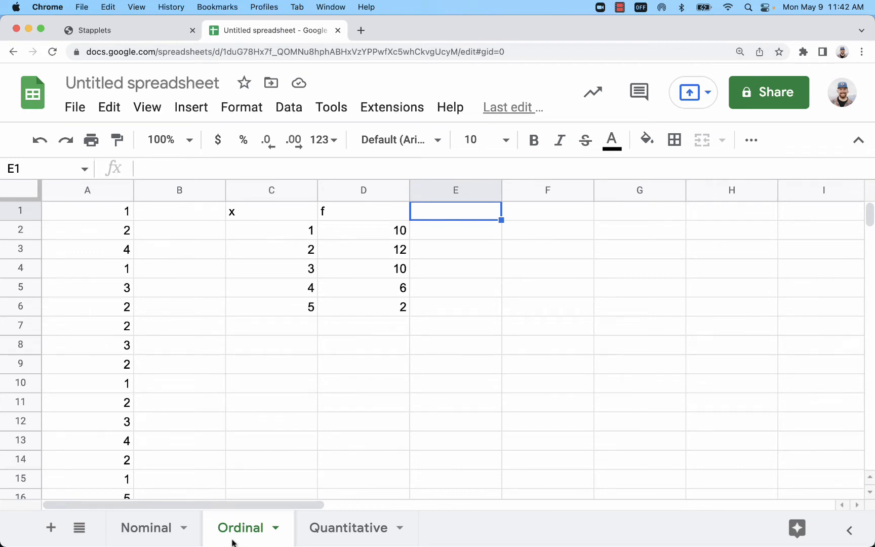
- View the Quantitative class table (limits 4–11.99), then go back to the Nominal color counts
click(348, 527)
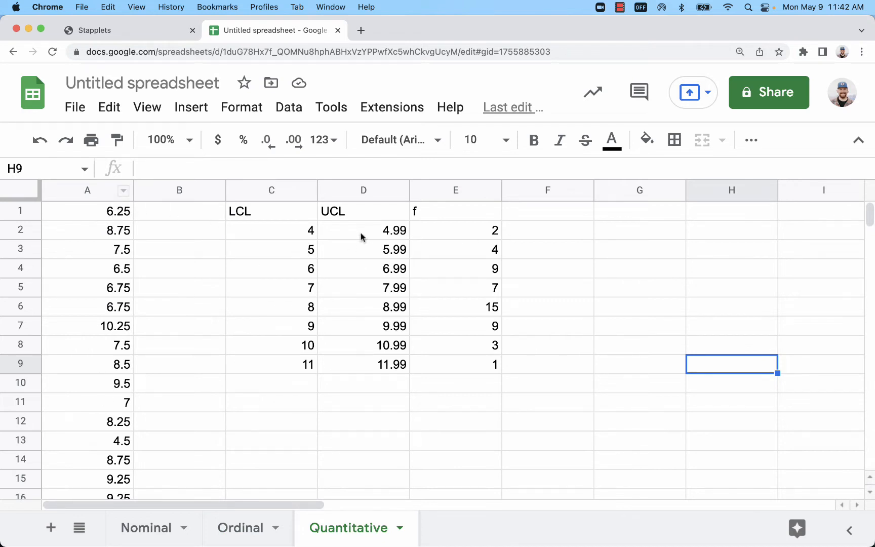
click(146, 528)
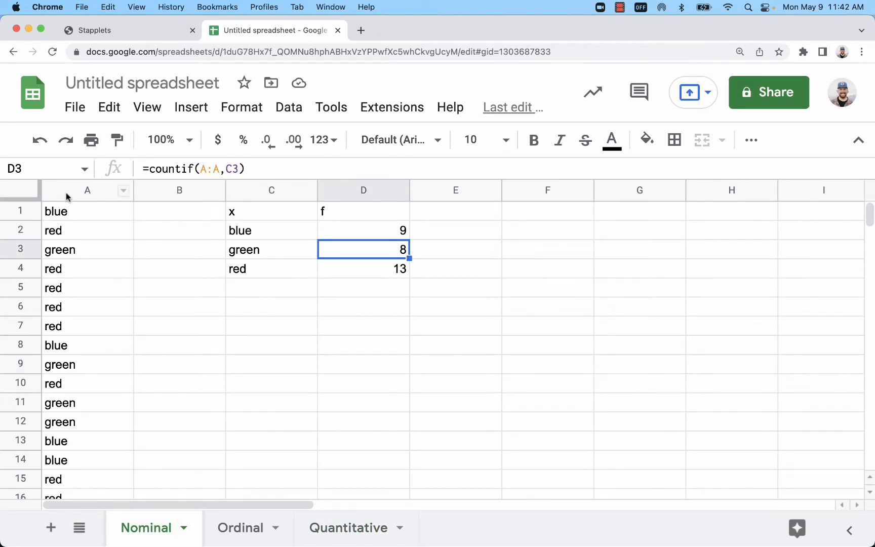
mouse_move(81, 229)
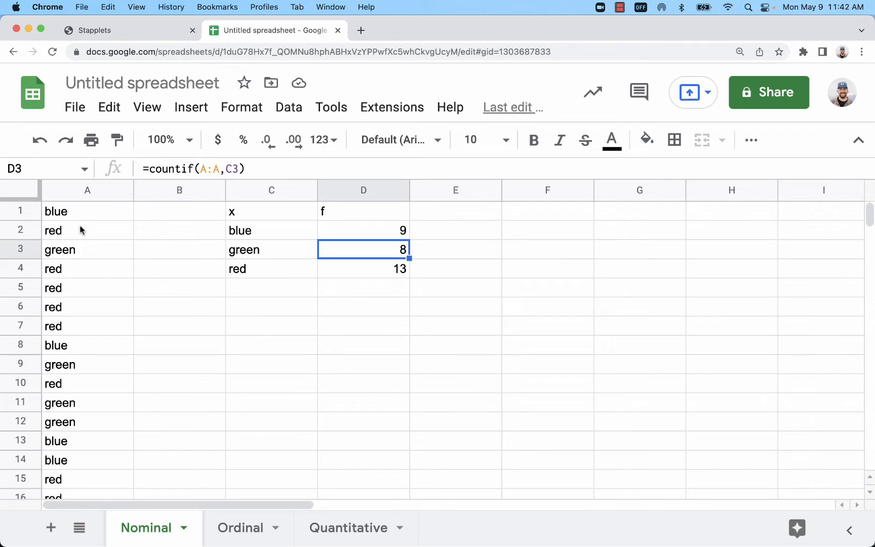
mouse_move(119, 235)
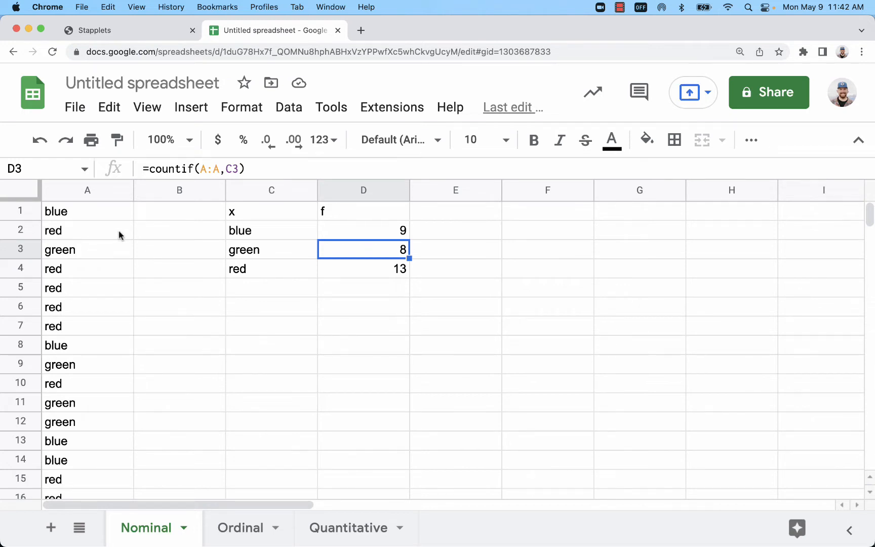
- Sort the Nominal x/f table by frequency descending (red 13, blue 9, green 8) and return to StatPlet
click(363, 326)
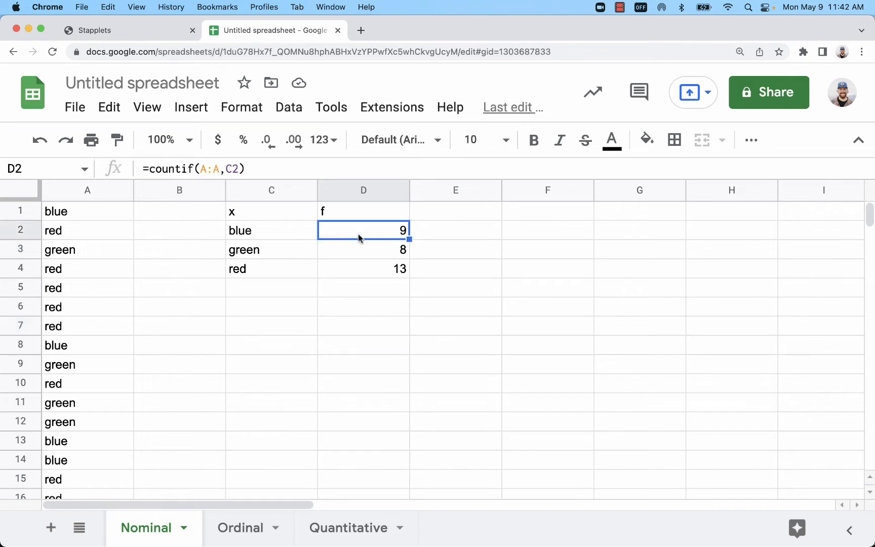
mouse_move(254, 273)
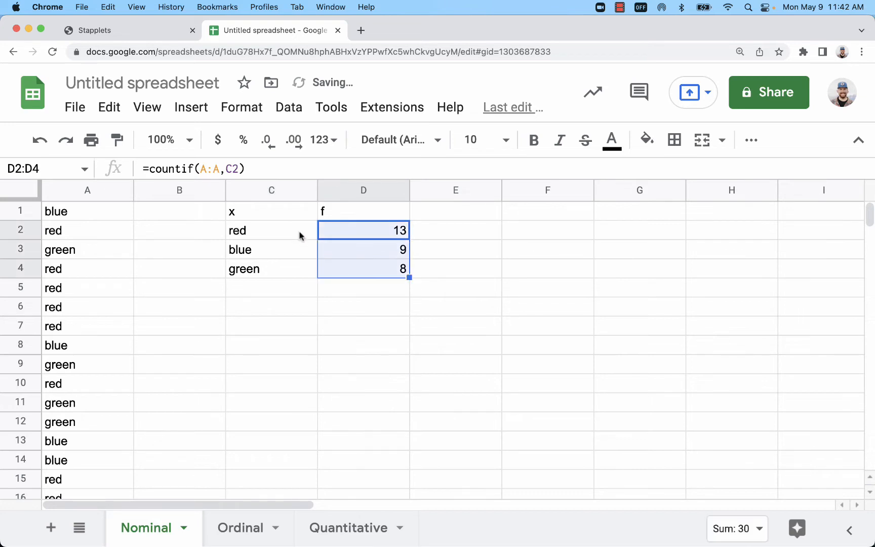
click(363, 325)
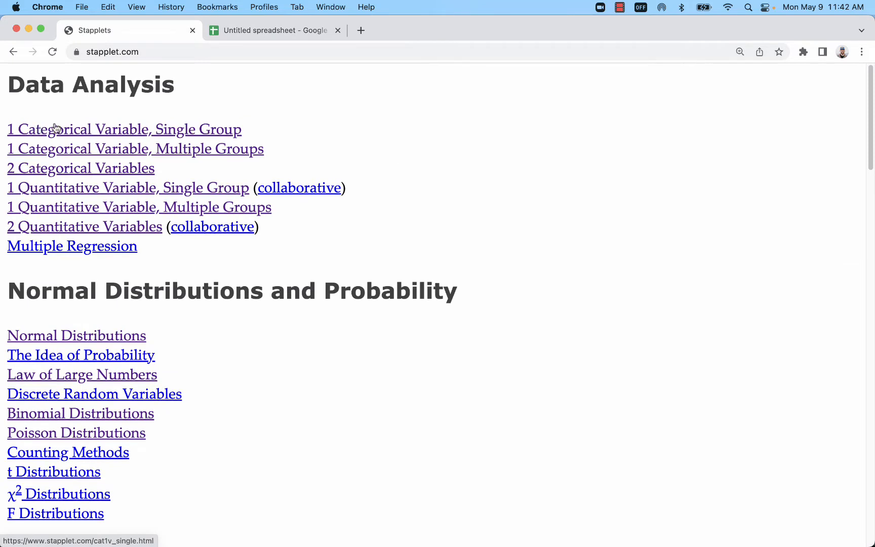
- Open StatPlet's 1 Categorical Variable, Single Group page while checking the colour data in Sheets
click(124, 129)
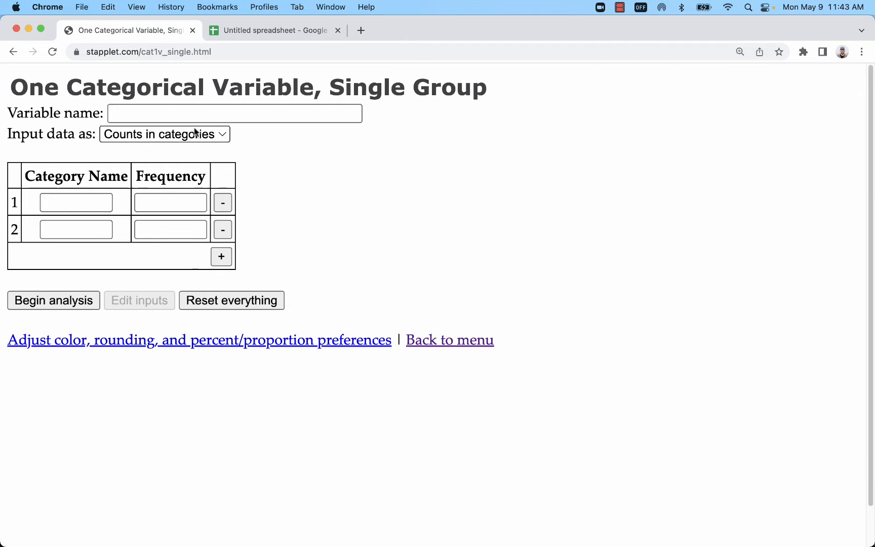
click(274, 30)
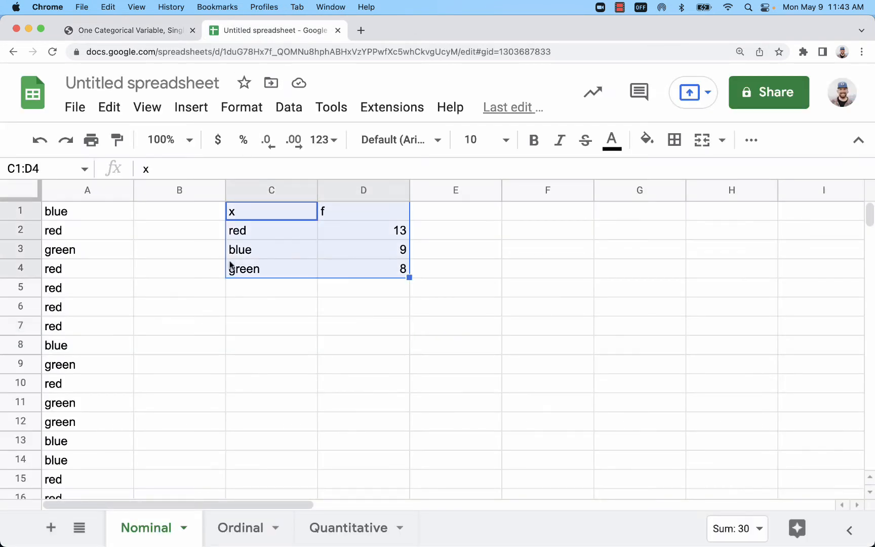
click(128, 30)
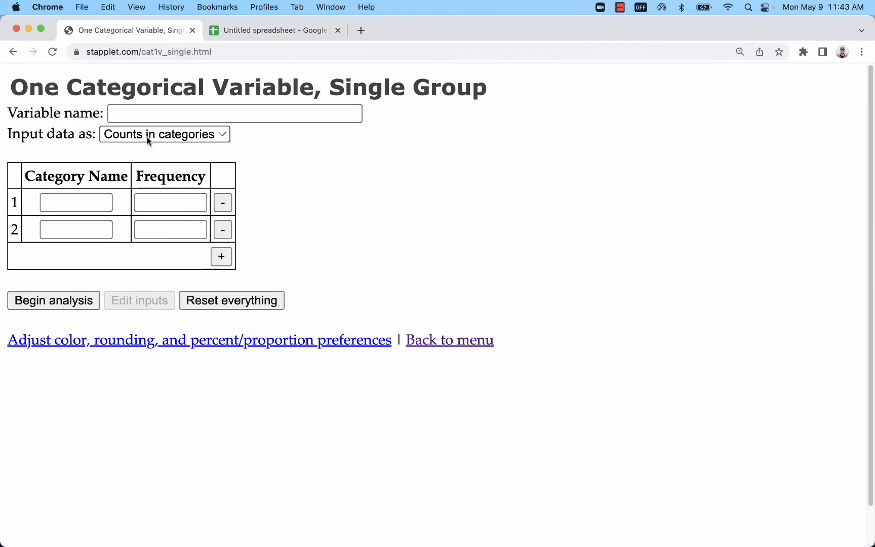
click(273, 31)
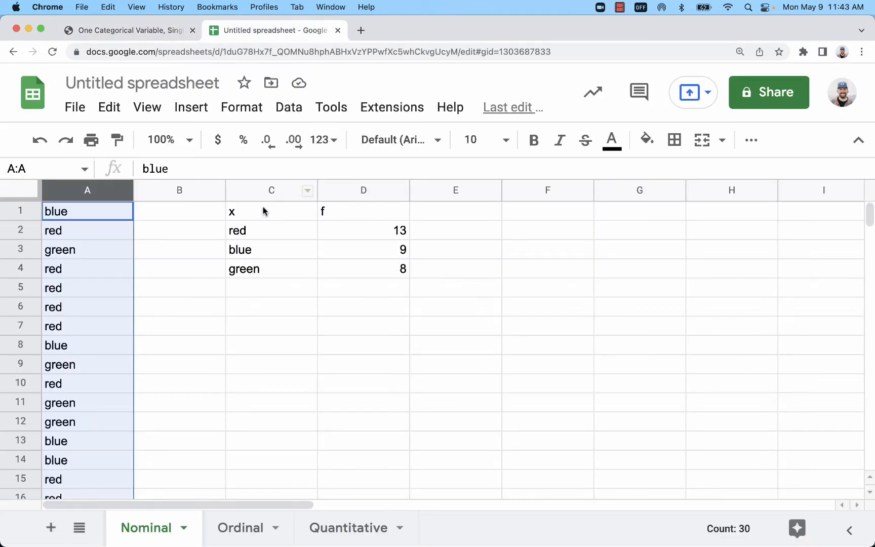
click(125, 31)
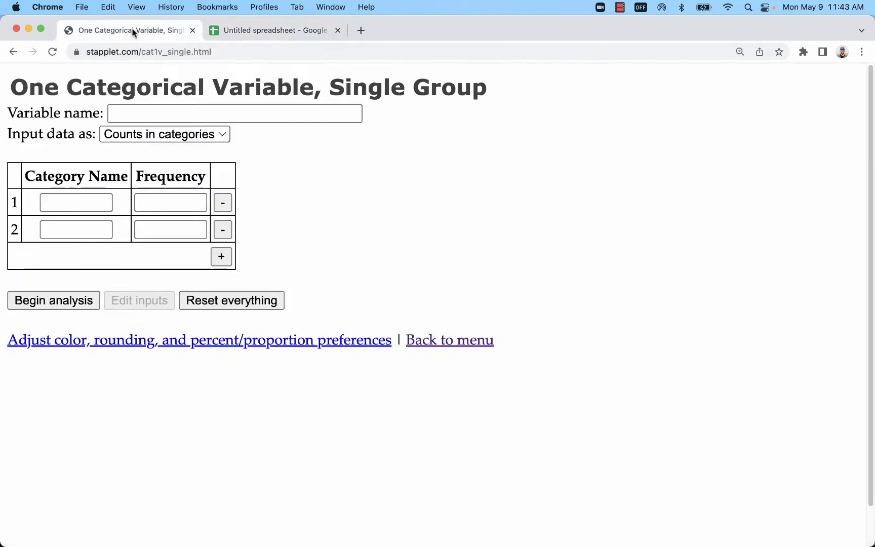
- Name the variable Color and add the blue and green category rows
text(C)
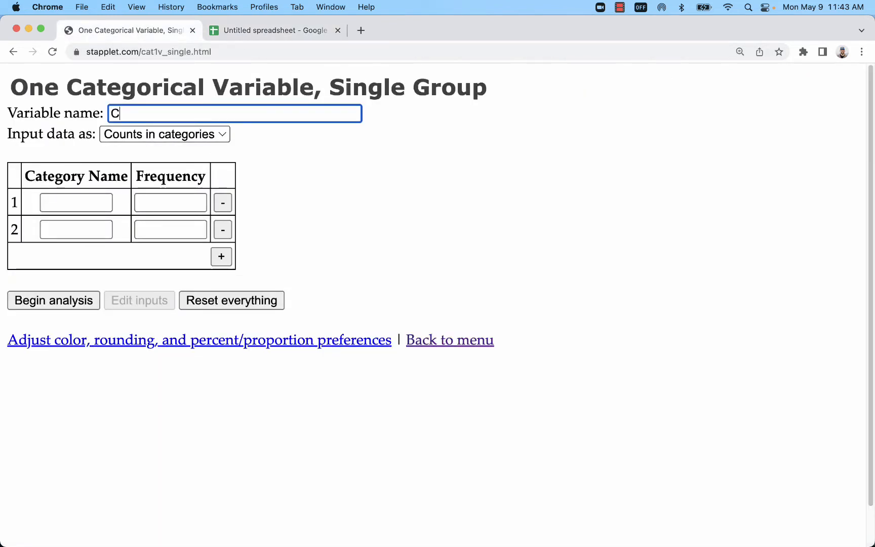
text(olor)
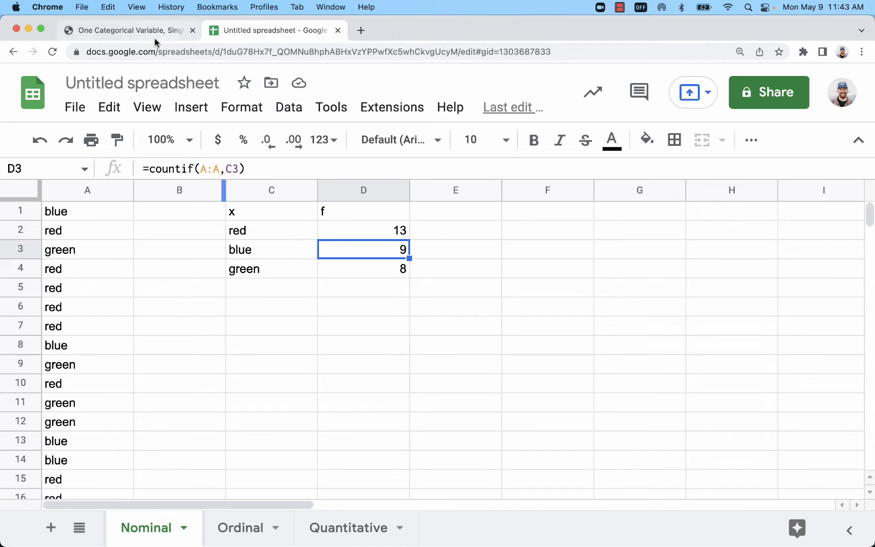
click(129, 30)
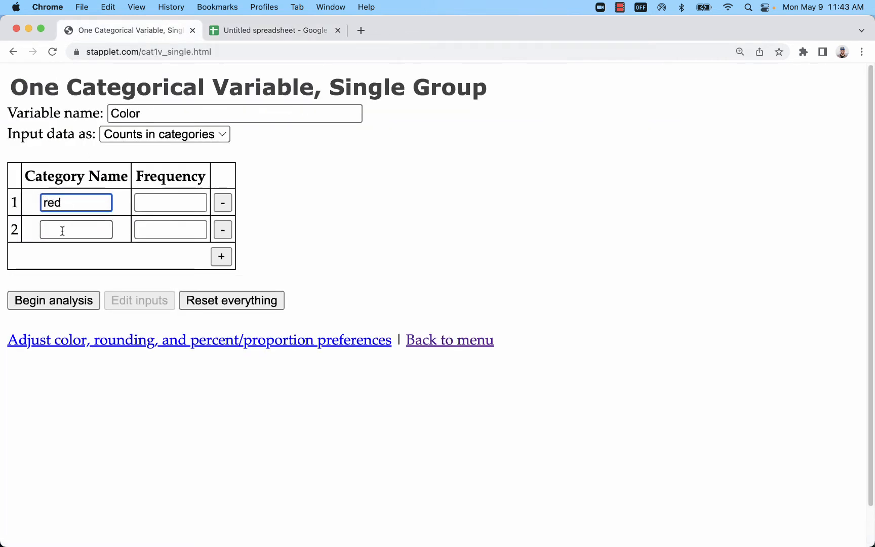
text(blue)
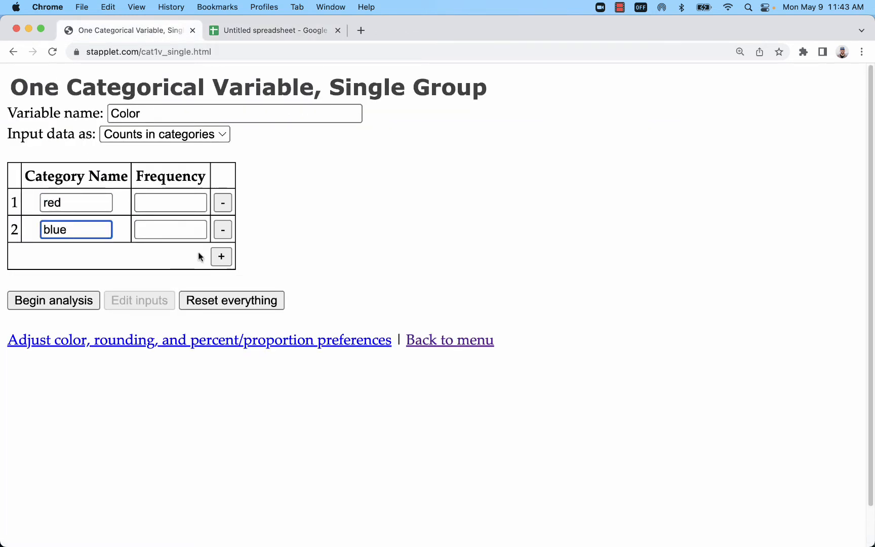
click(220, 256)
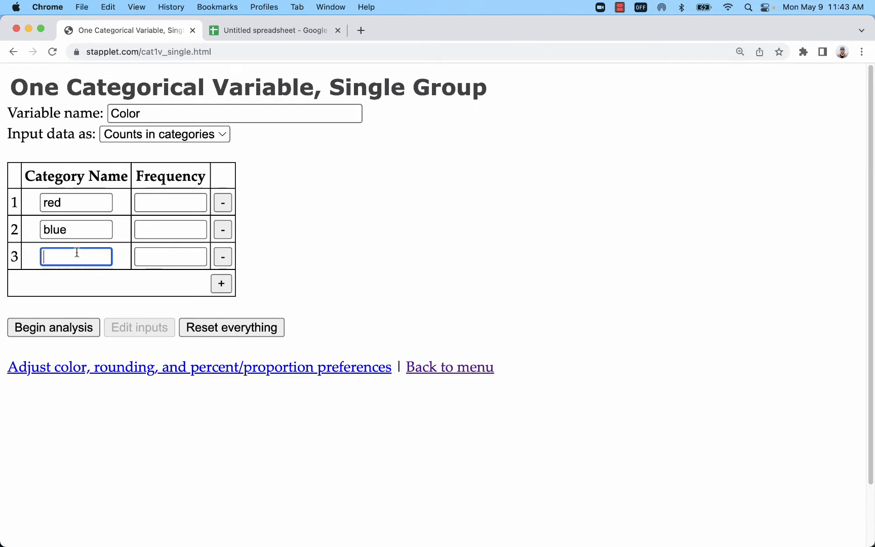
text(green)
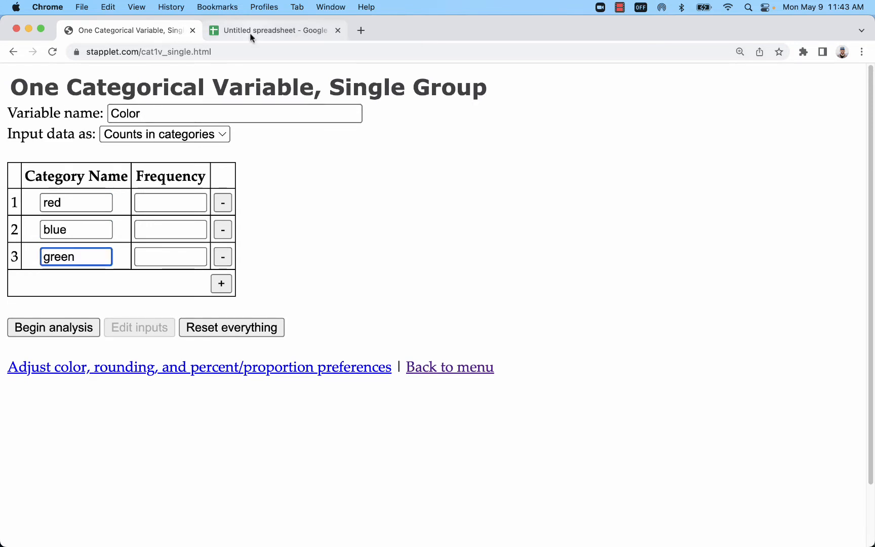
- Enter frequencies 9 for blue and 8 for green, checking the counts in the spreadsheet
click(274, 30)
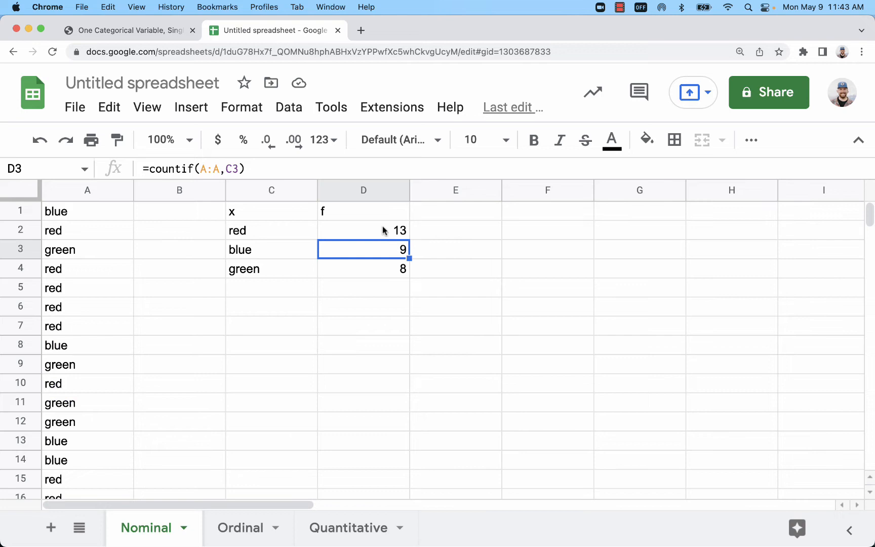
click(130, 31)
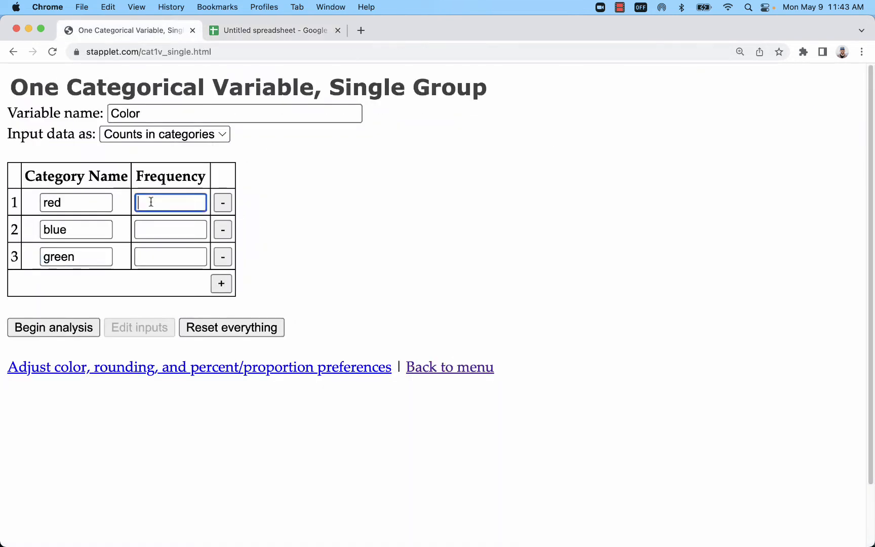
text(9)
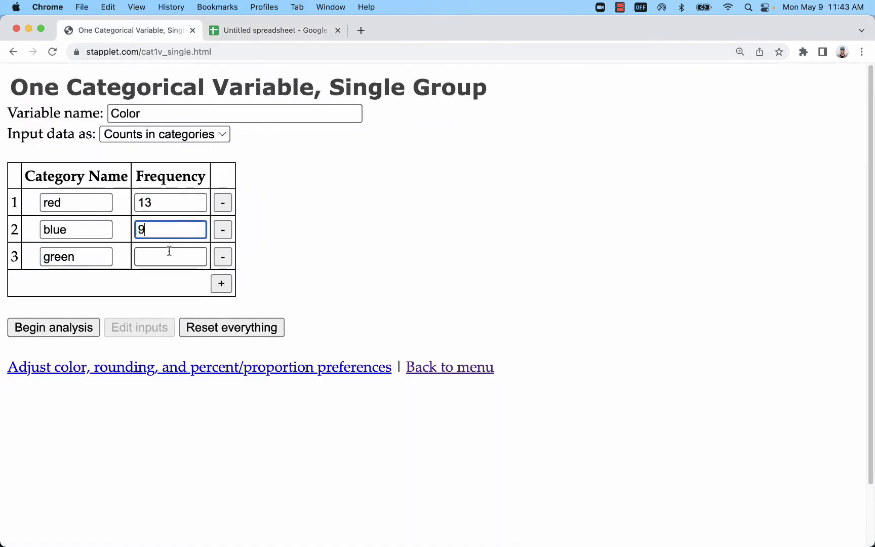
text(8)
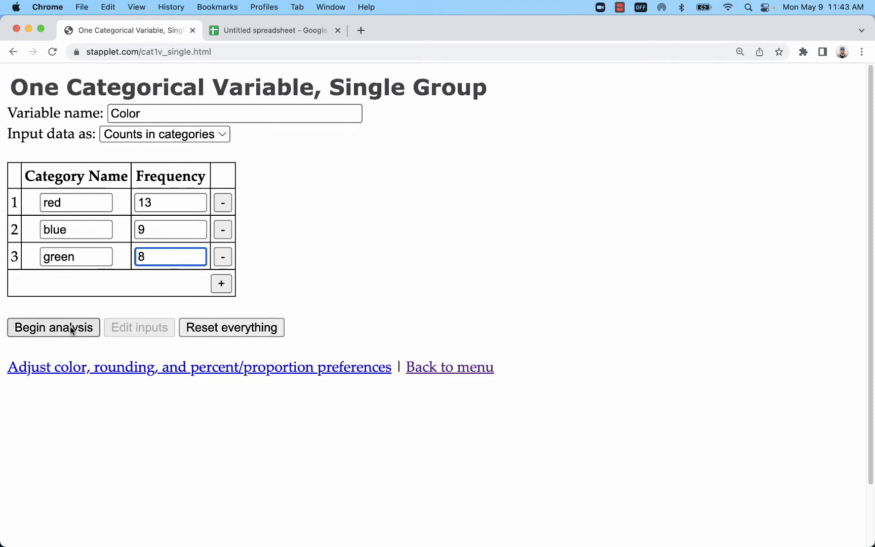
- Generate the Color bar chart with bars labelled by relative frequency (red ~43%, blue 30%, green ~27%)
click(53, 328)
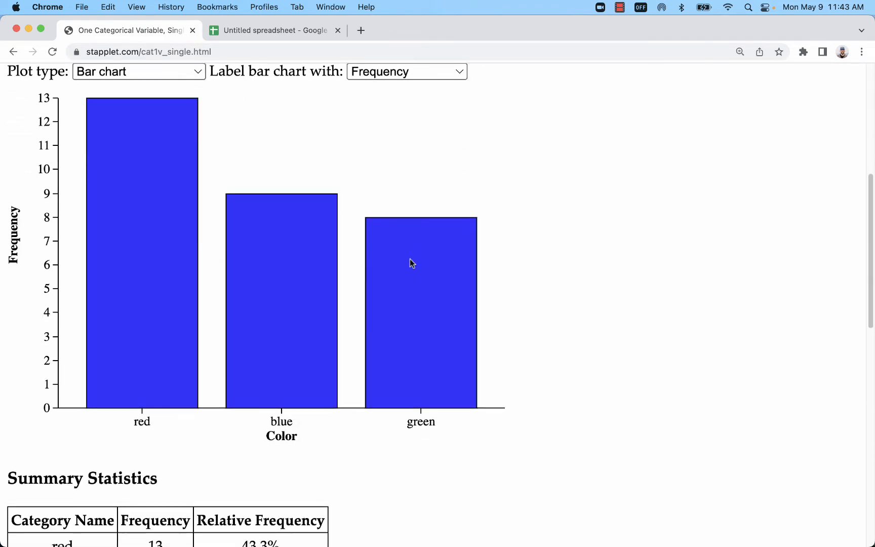
scroll(up, 3)
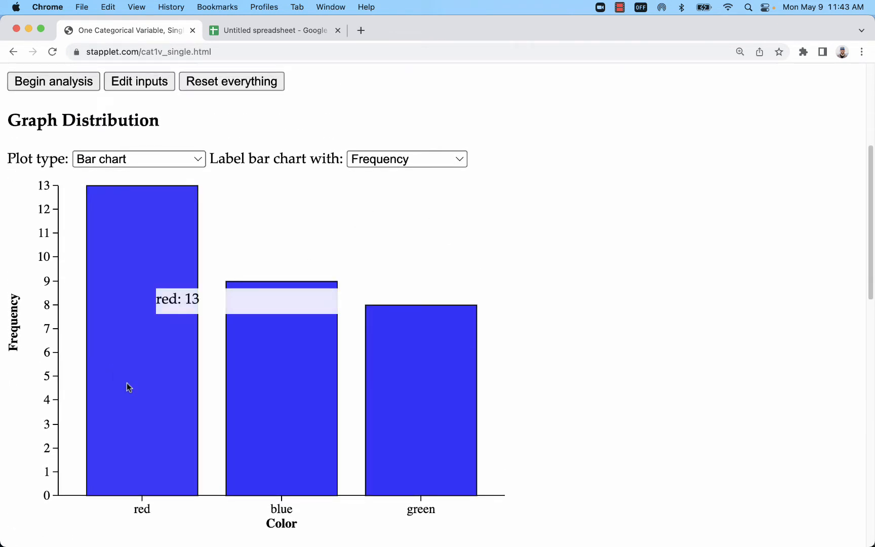
mouse_move(212, 452)
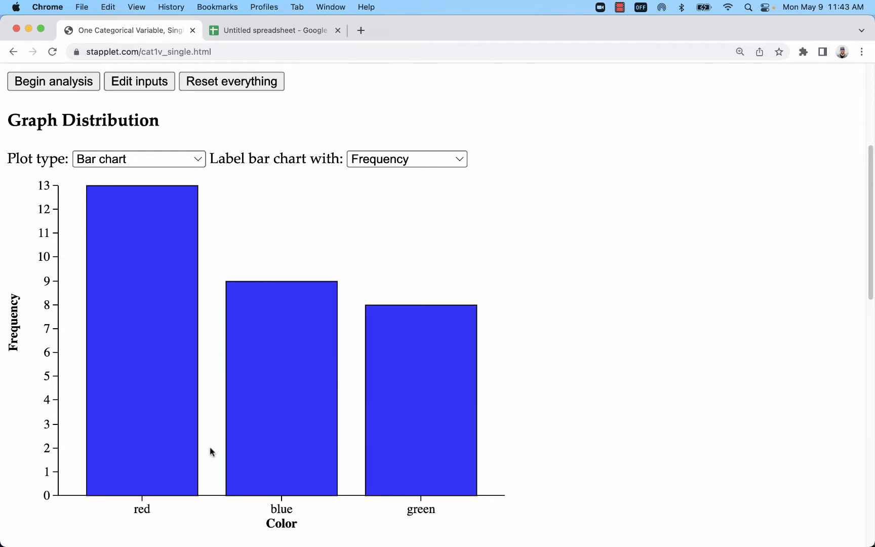
scroll(down, 3)
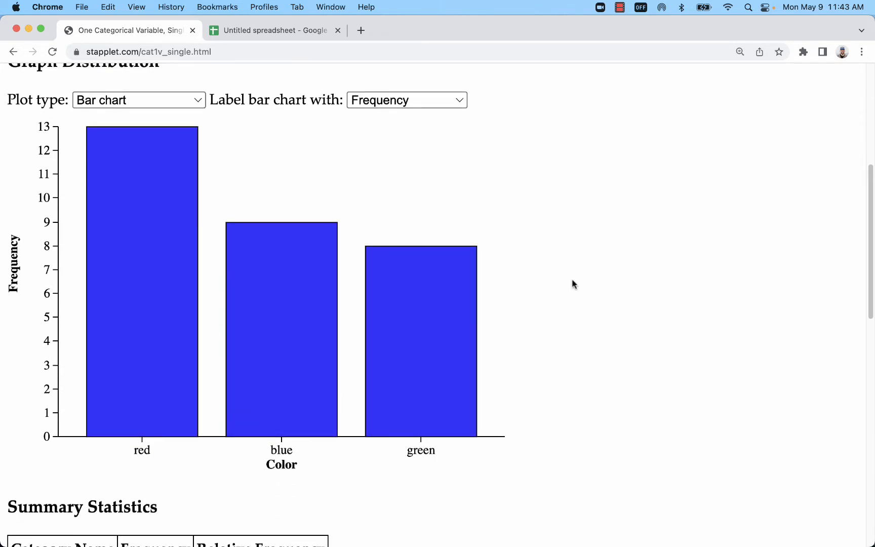
click(138, 100)
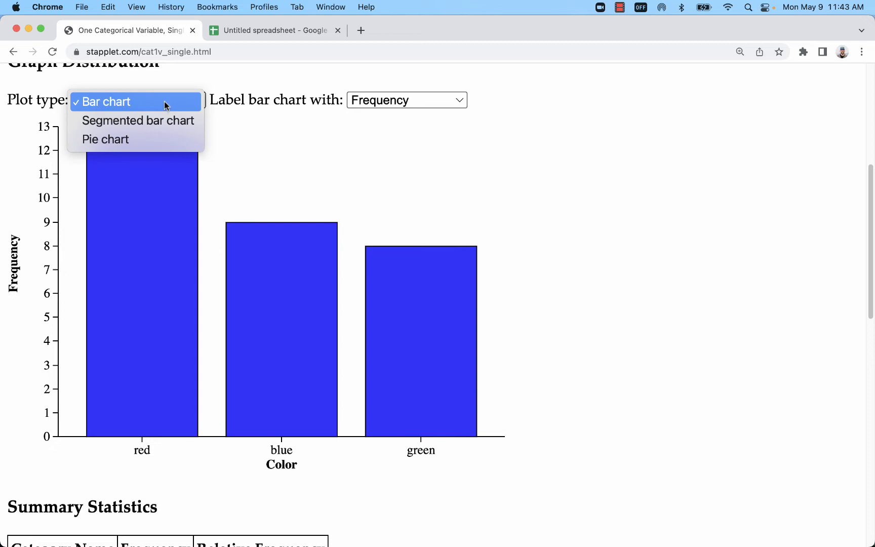
click(109, 102)
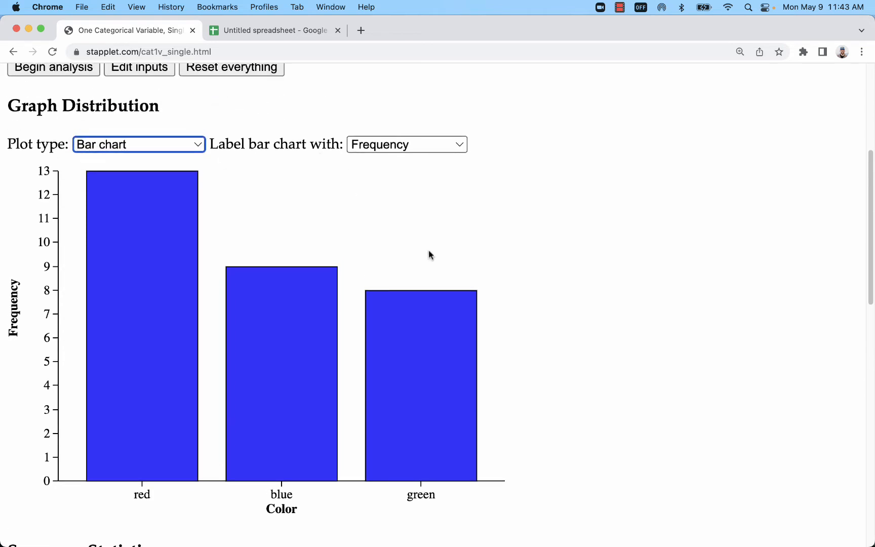
click(405, 143)
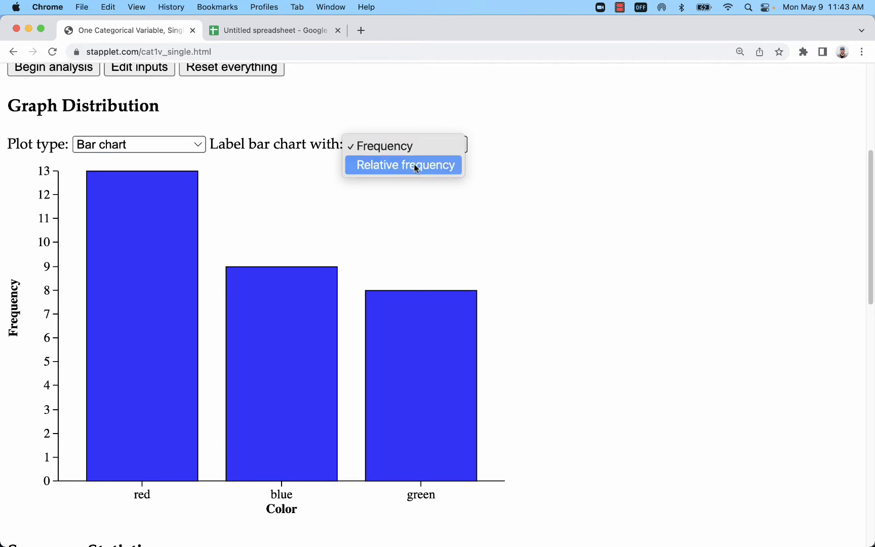
click(403, 165)
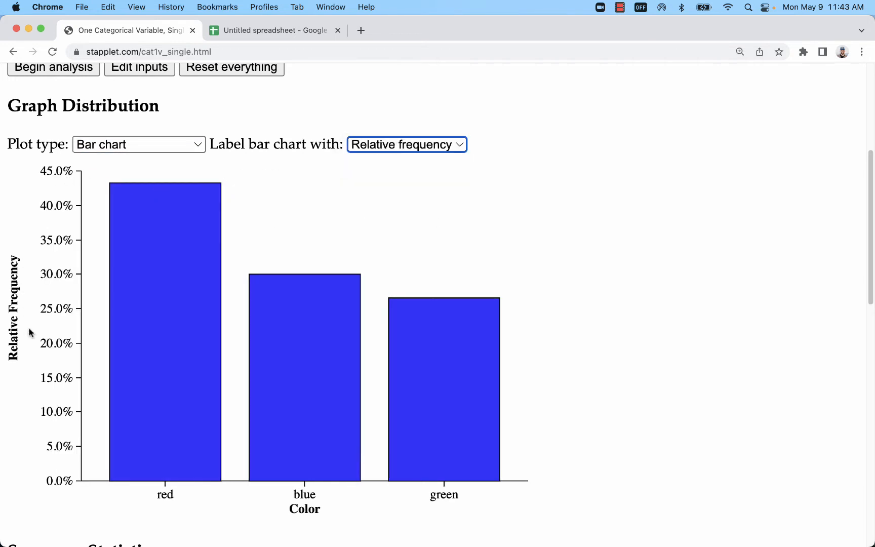
mouse_move(668, 191)
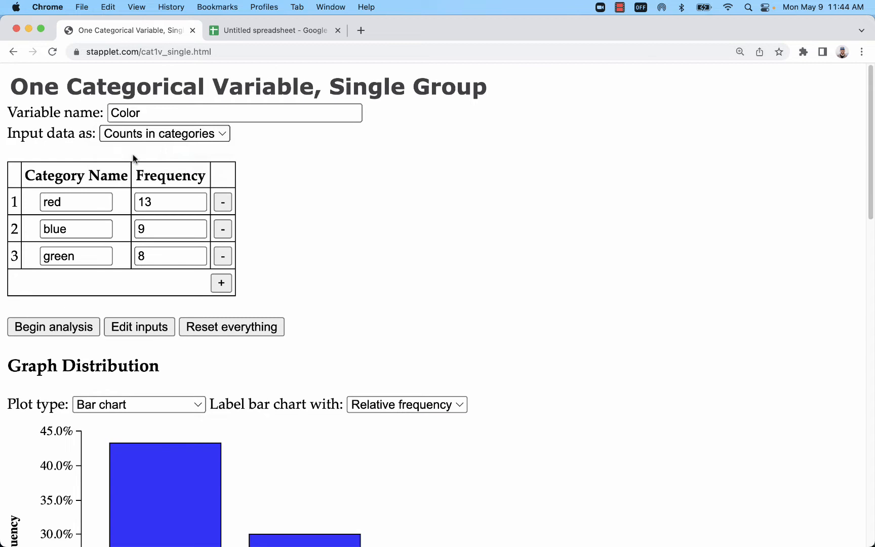
- Switch input to raw data and analyze the 30 colour observations from Nominal column A
click(164, 133)
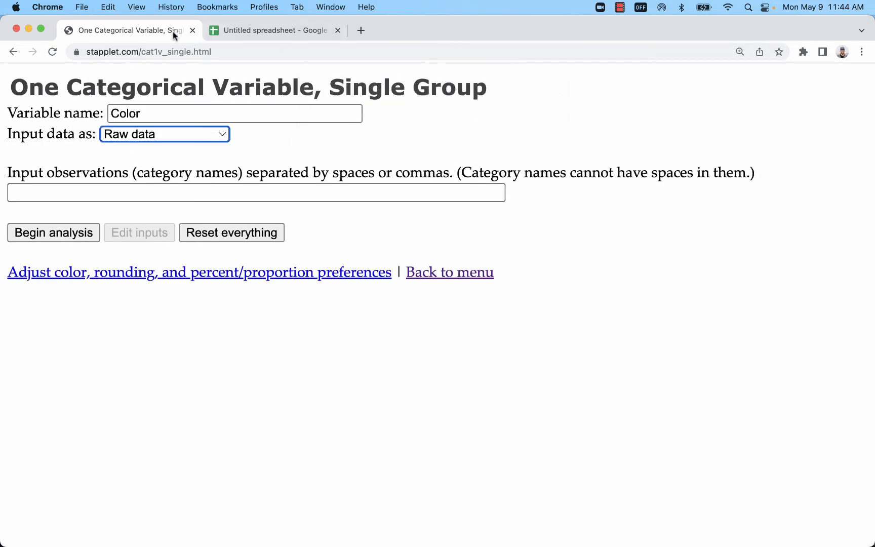
click(273, 30)
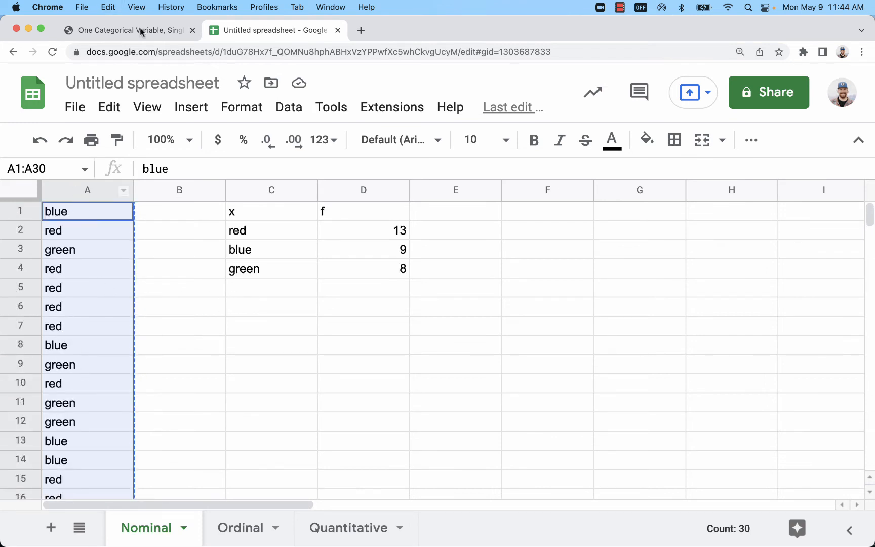
click(129, 30)
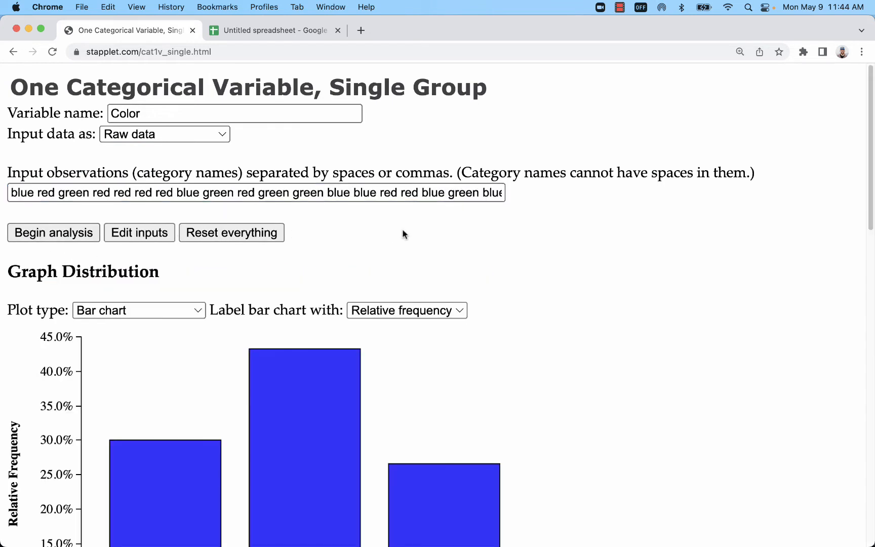
scroll(down, 3)
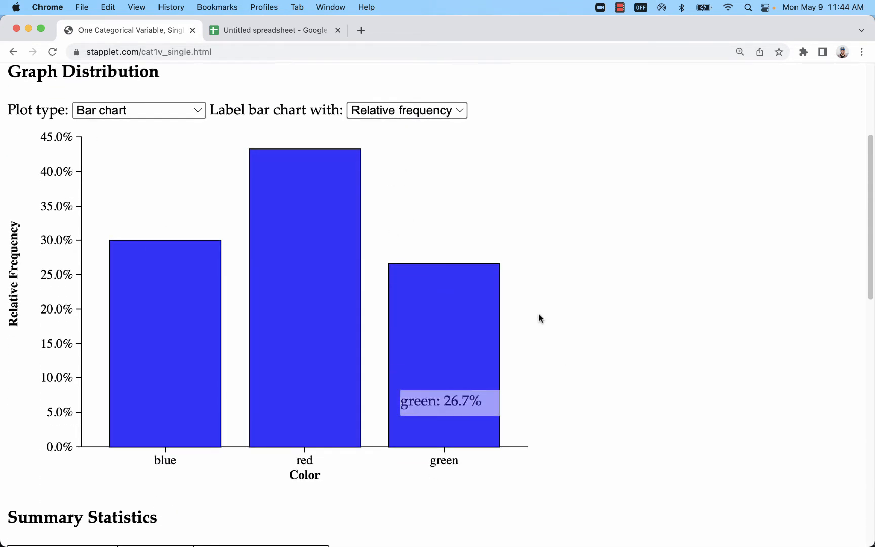
mouse_move(144, 485)
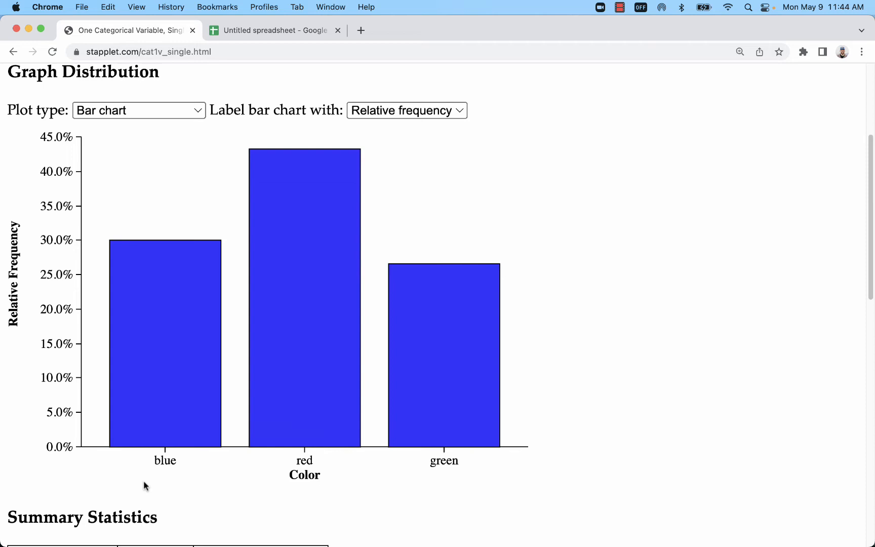
mouse_move(207, 384)
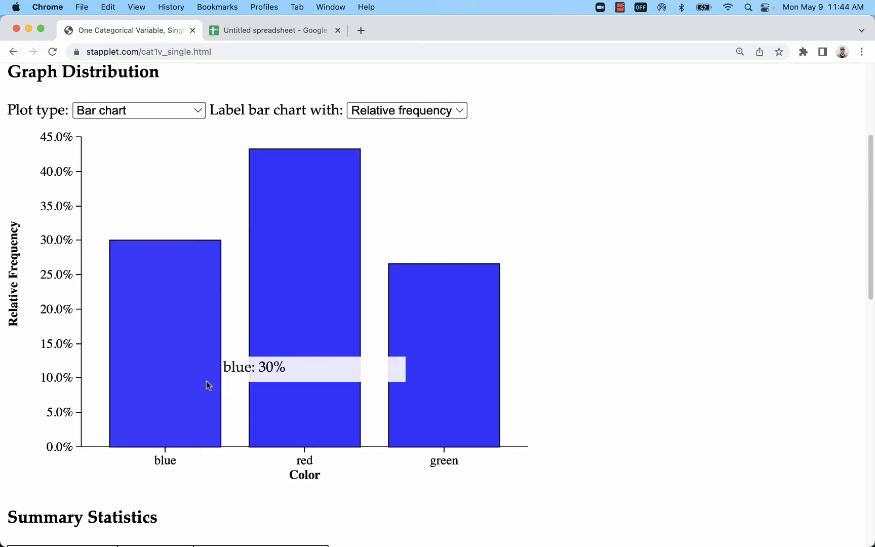
mouse_move(257, 178)
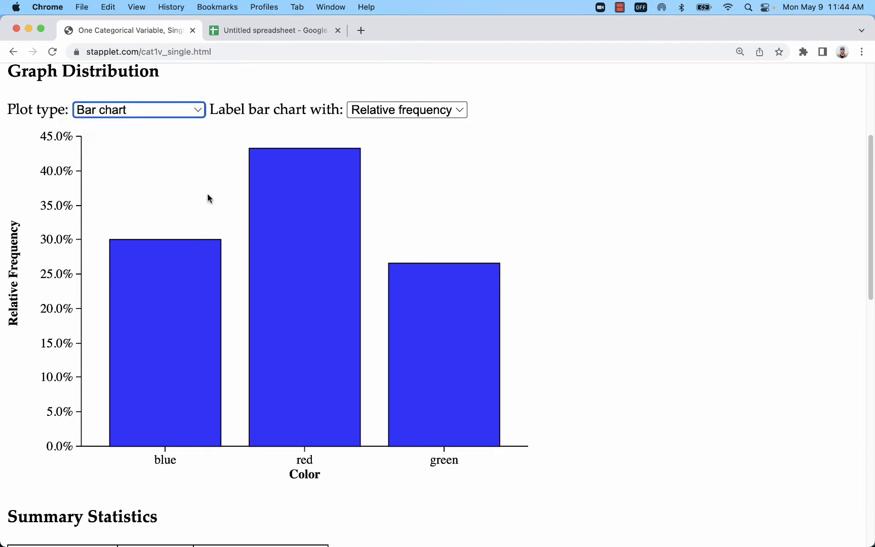
scroll(down, 3)
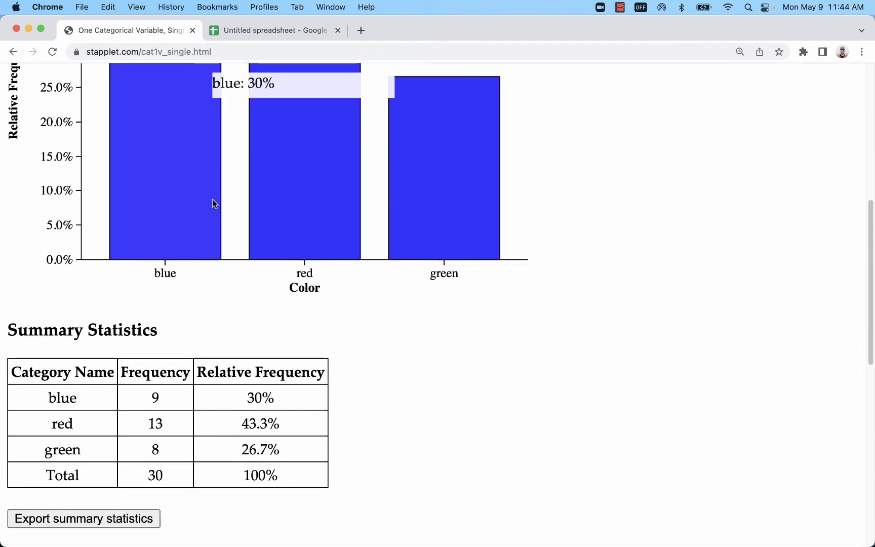
scroll(up, 3)
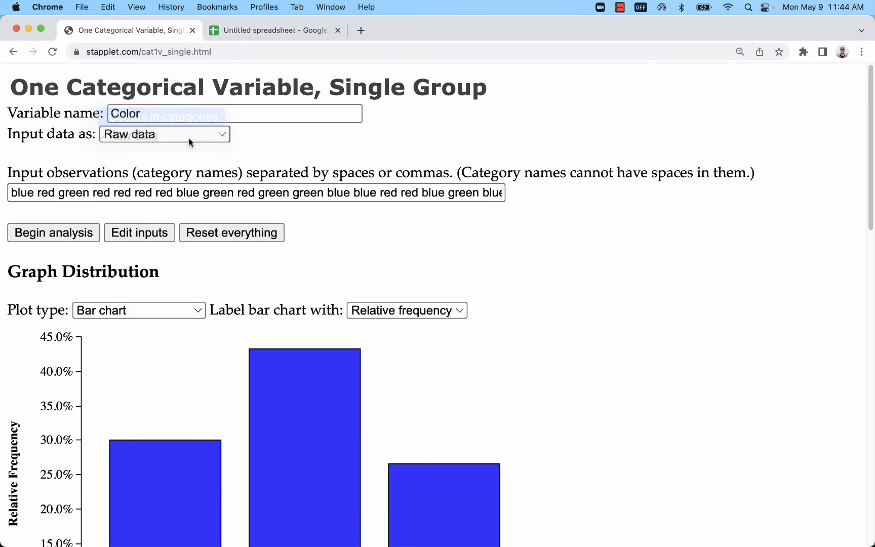
- Switch back to counts input and set up ordinal category rows 1 through 5
click(164, 134)
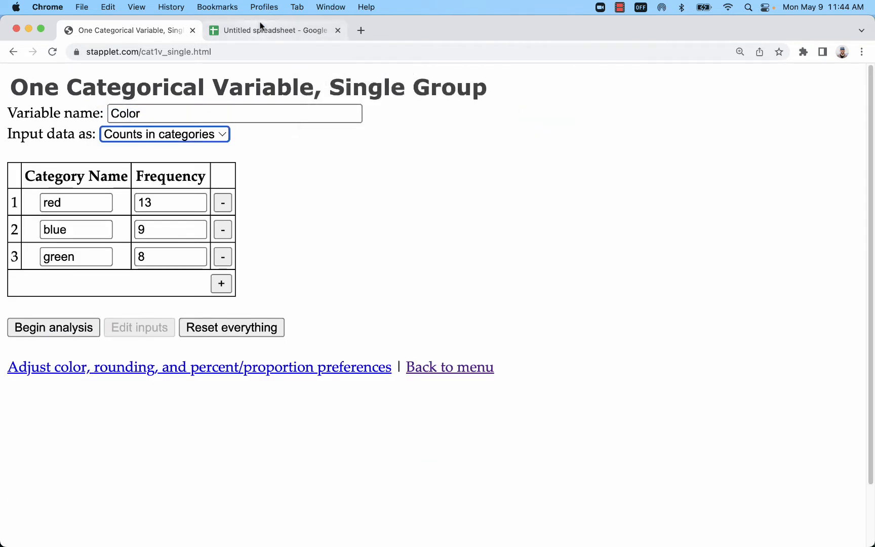
click(273, 30)
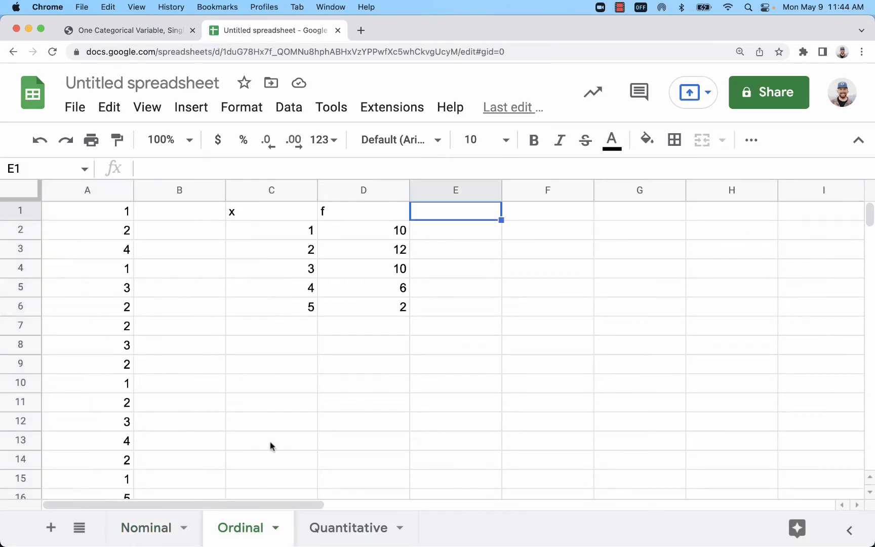
mouse_move(288, 229)
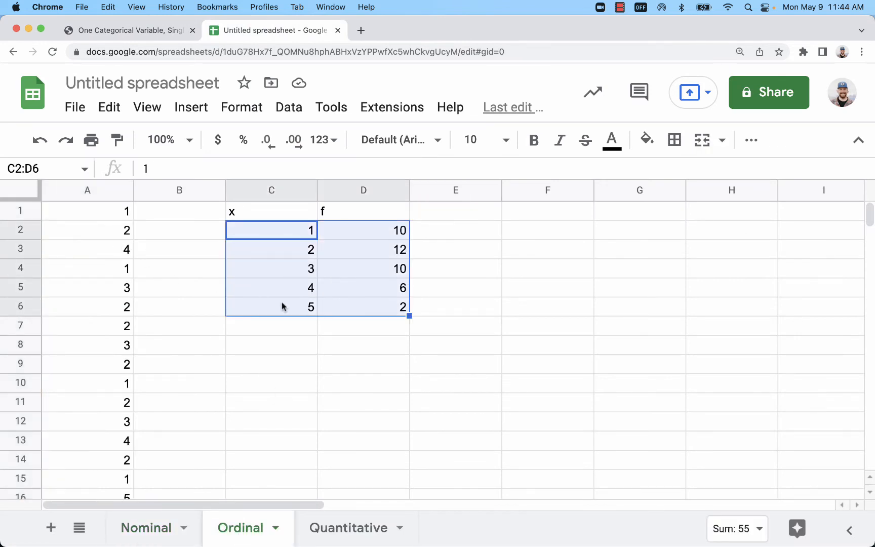
click(128, 30)
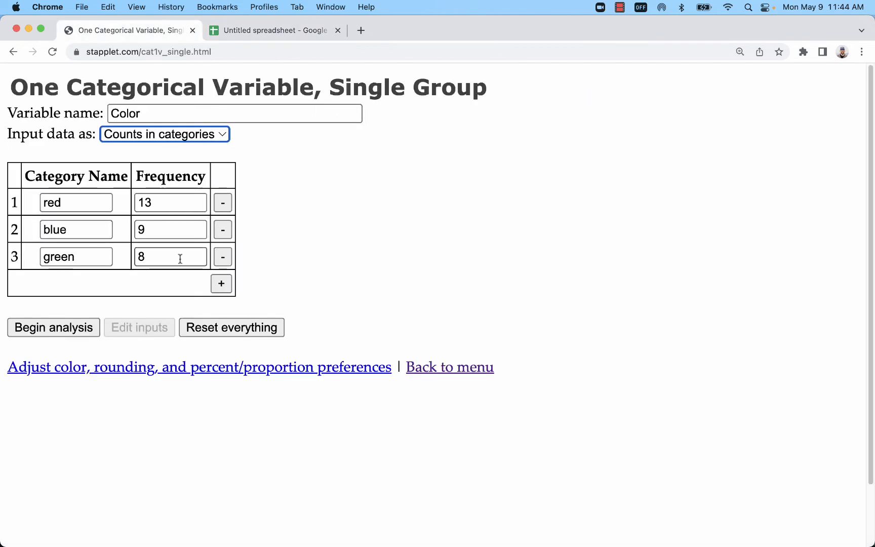
text(1)
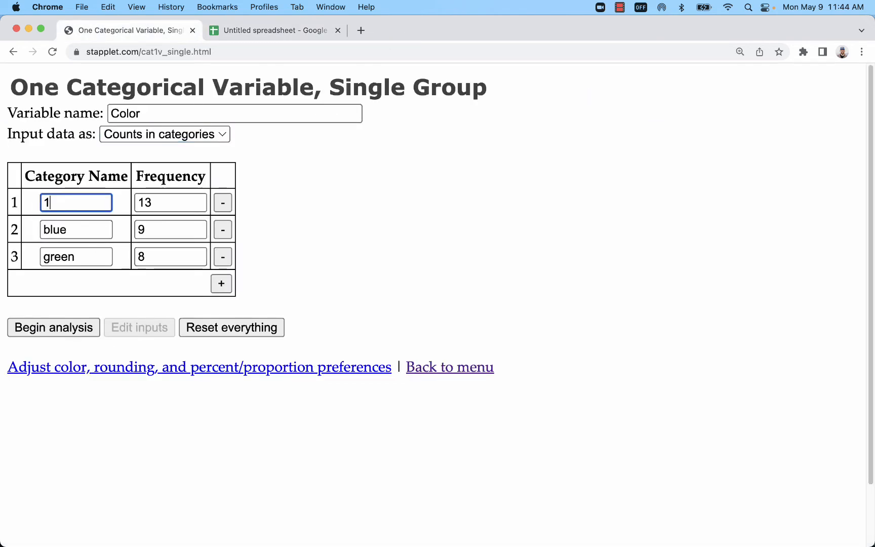
text(2)
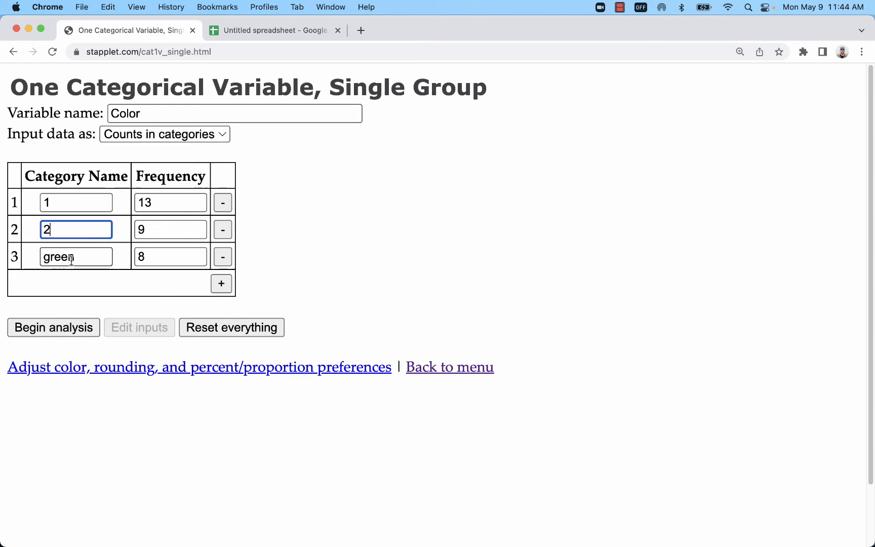
text(3)
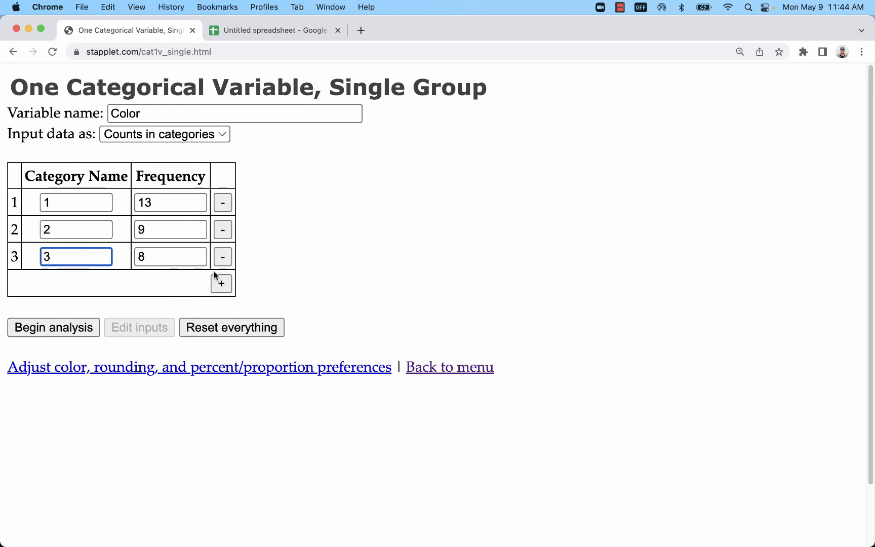
click(220, 283)
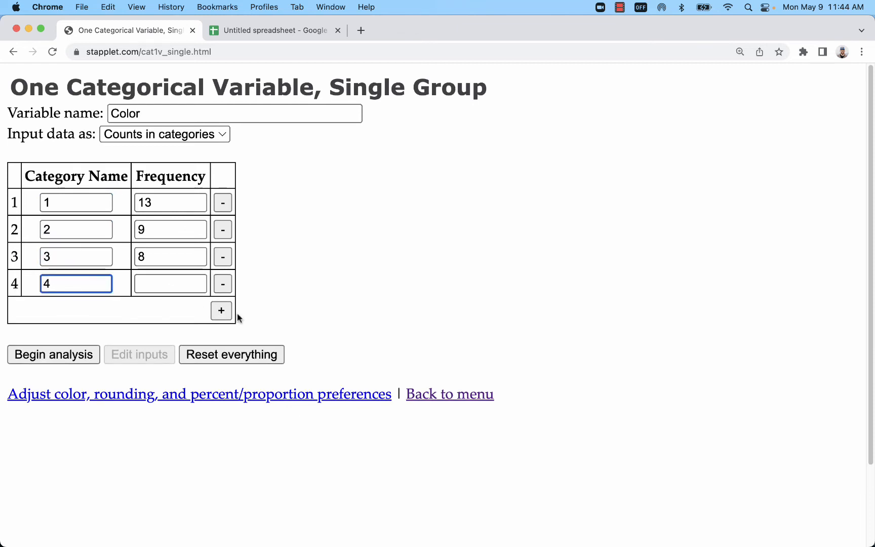
click(221, 311)
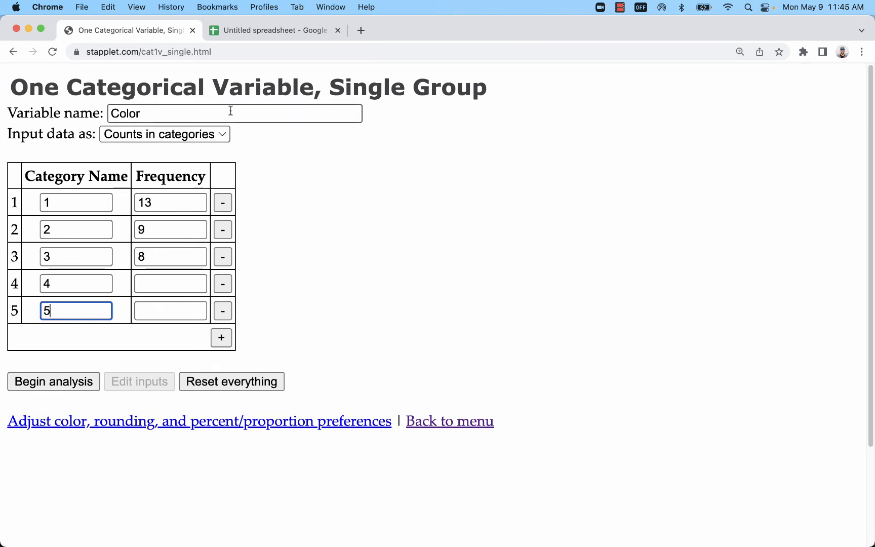
- Enter frequencies 10, 12, 10, 6, 2 and generate the relative-frequency bar chart
click(274, 31)
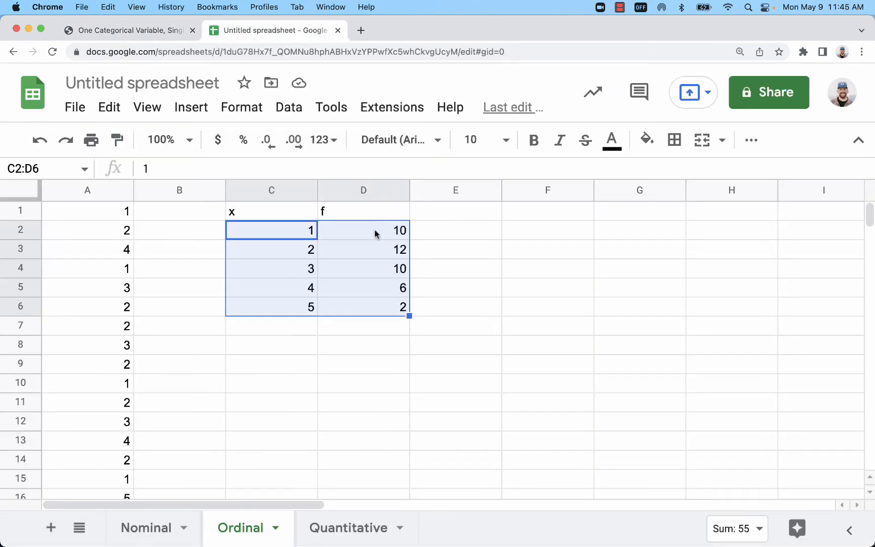
click(127, 30)
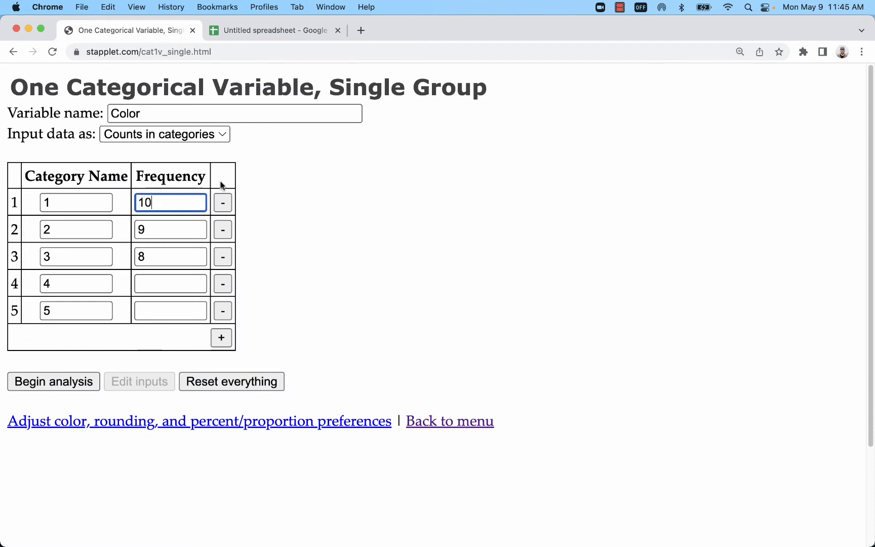
click(170, 256)
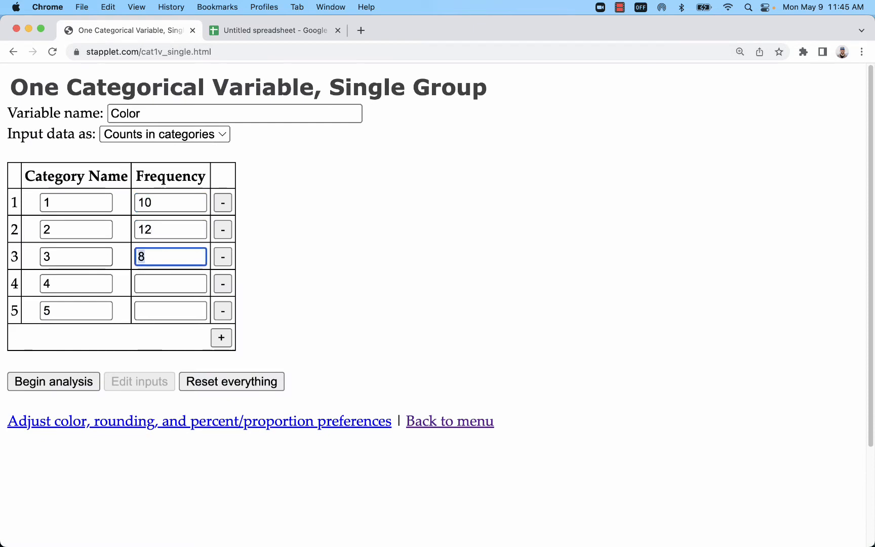
text(0)
click(170, 310)
text(2)
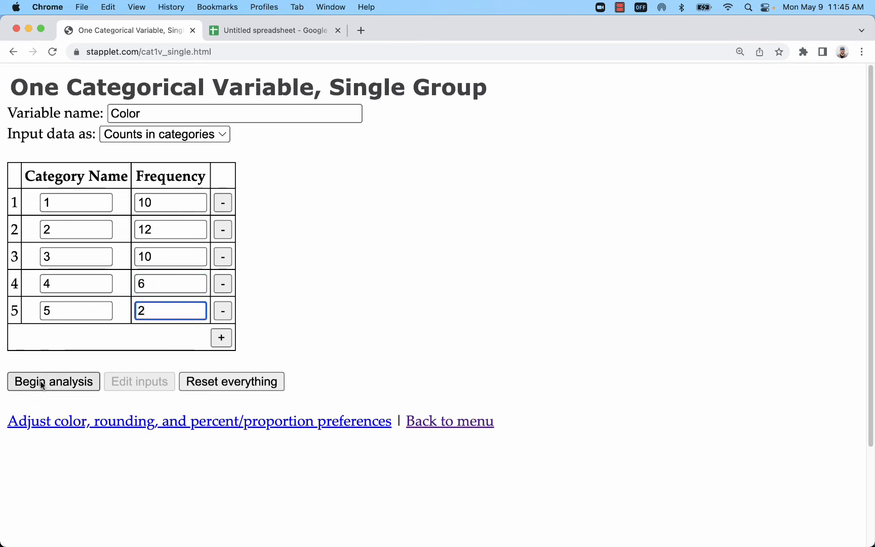
click(54, 381)
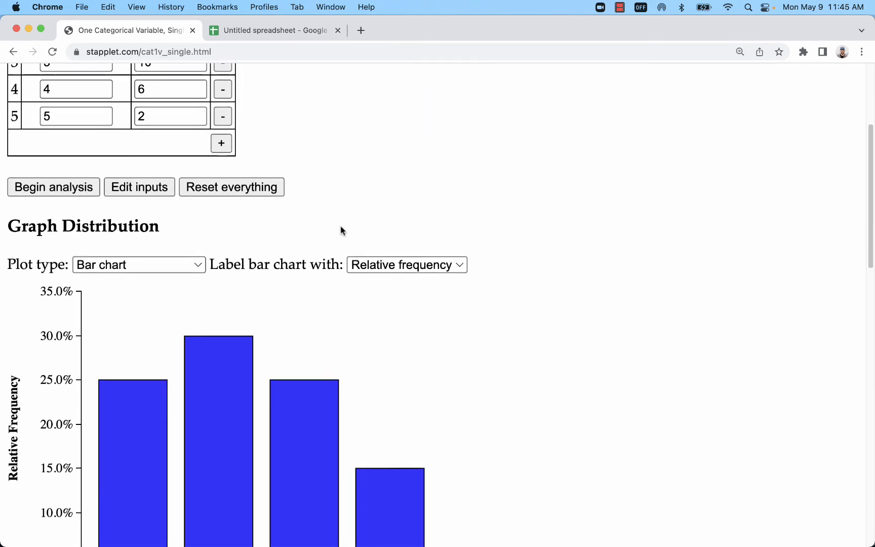
- Rename the variable 'Quality Rating' and label the bars with frequencies 10, 12, 10, 6, 2
scroll(down, 3)
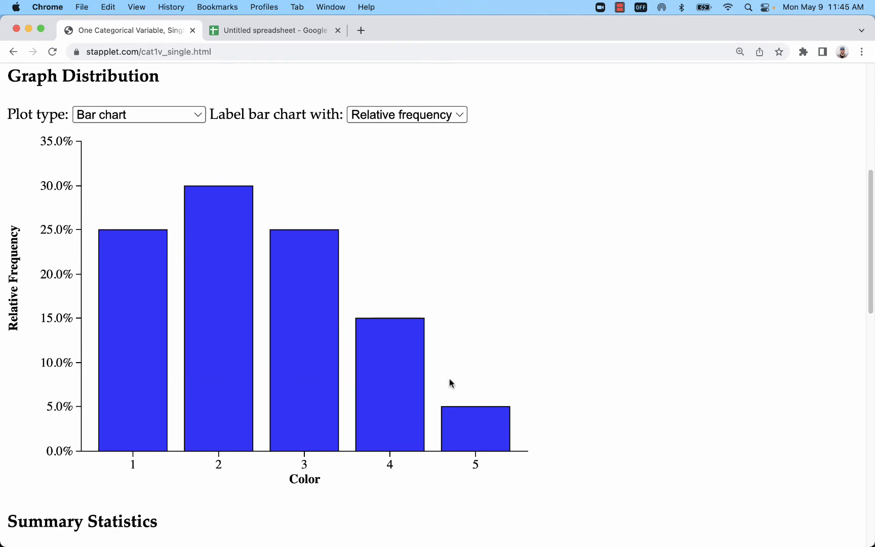
mouse_move(208, 476)
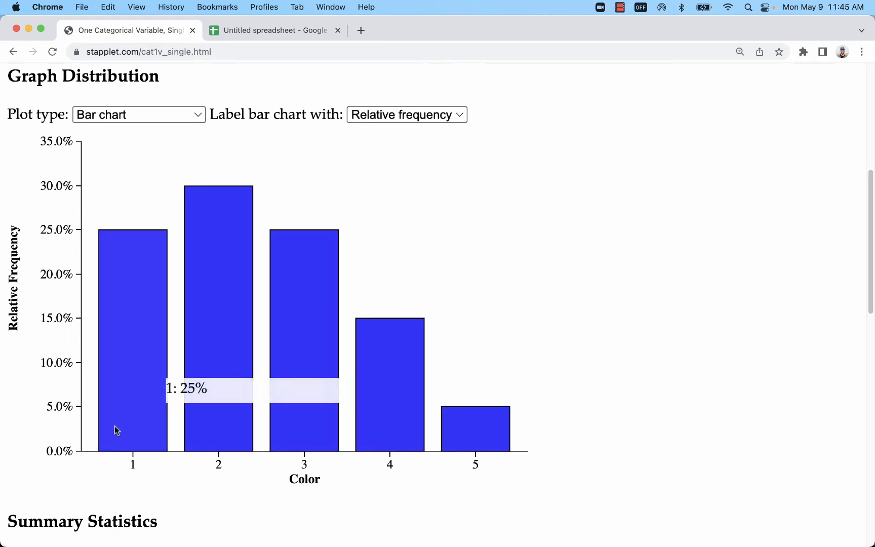
click(139, 382)
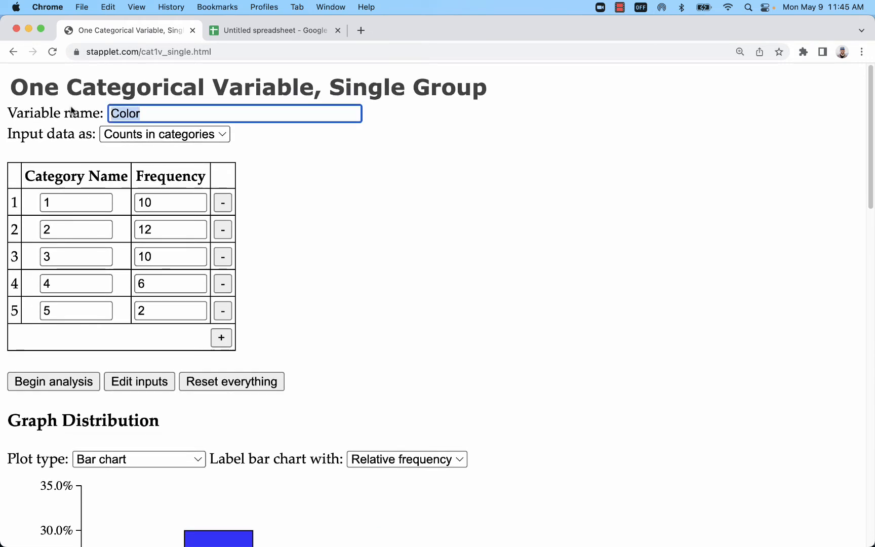
text(Qualit)
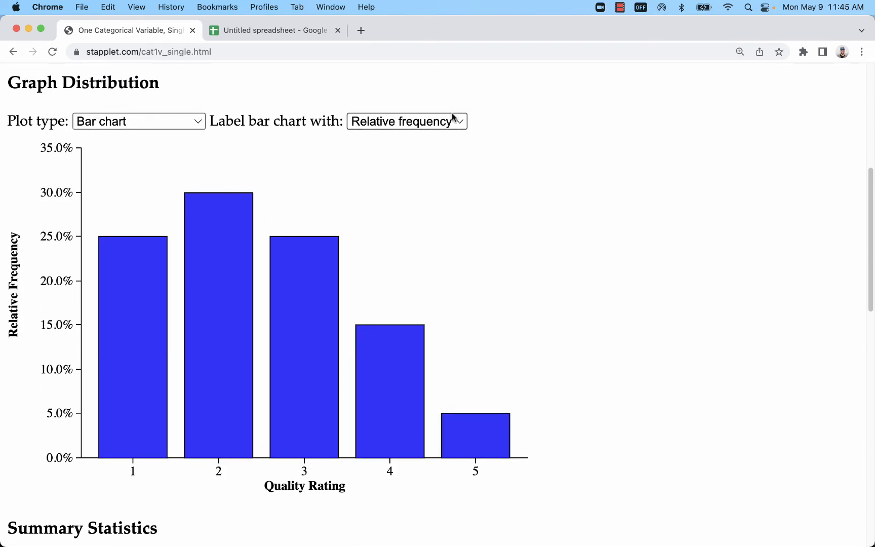
click(406, 121)
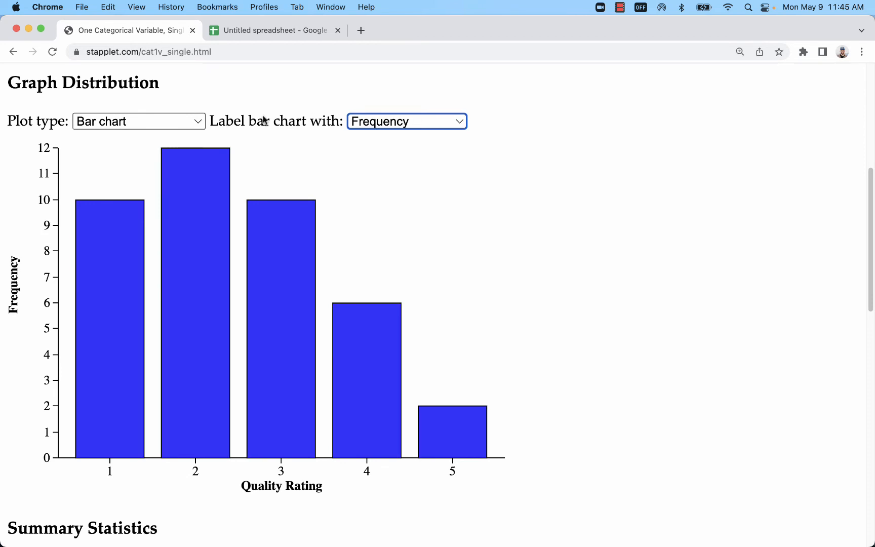
click(138, 121)
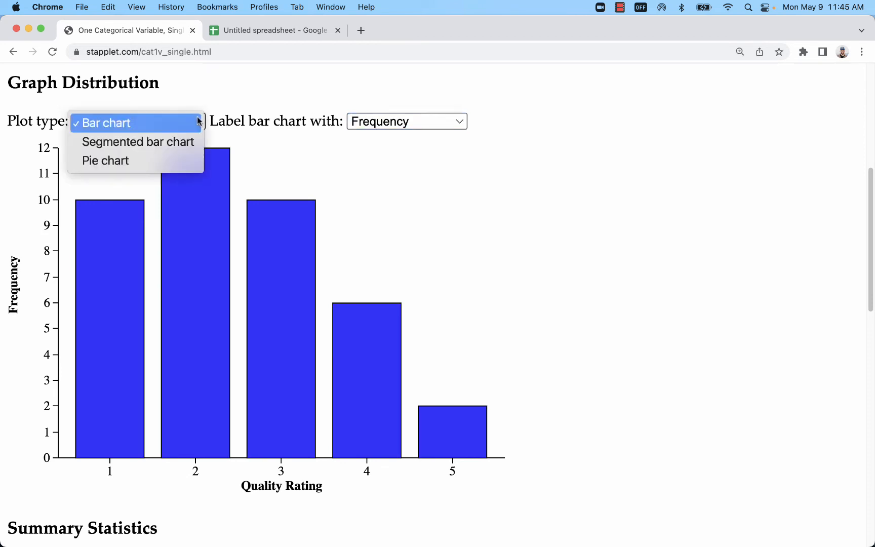
click(103, 122)
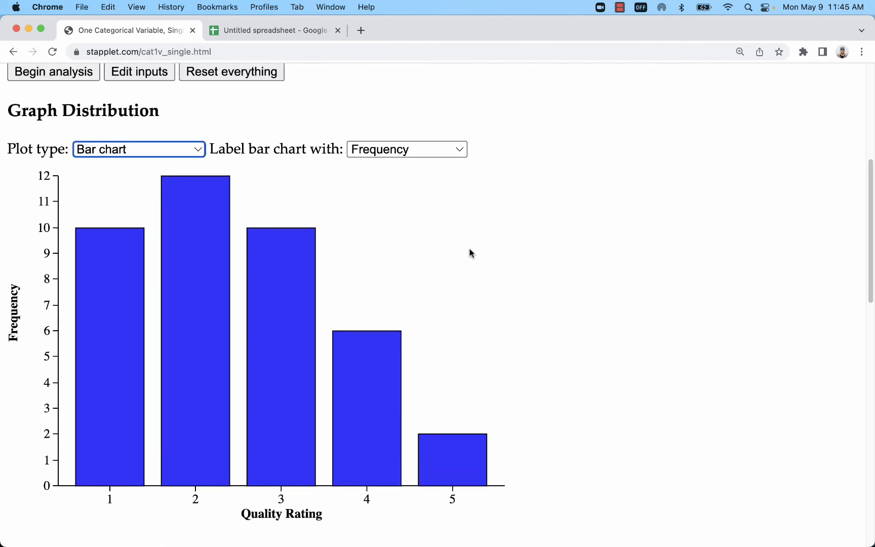
click(139, 71)
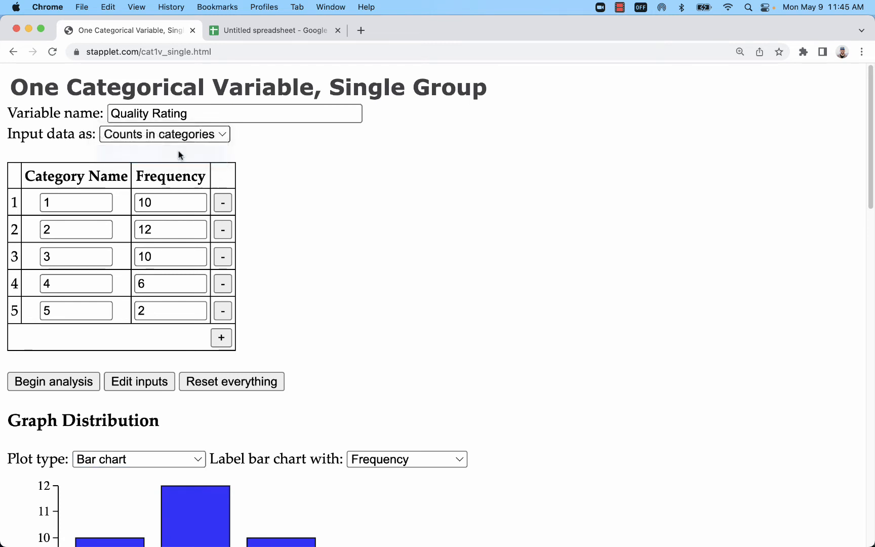
- Analyze the 40 raw ratings from Ordinal A1:A40 as raw data, then return to Sheets
click(164, 133)
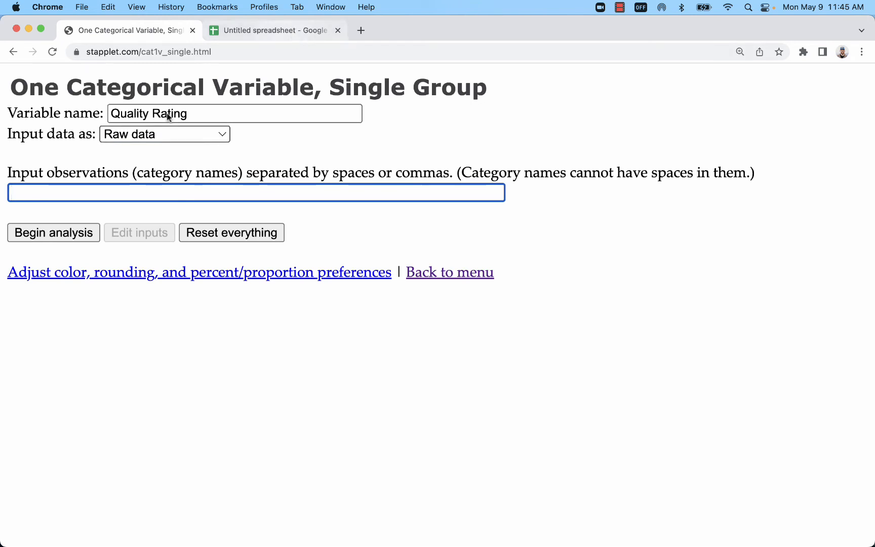
click(273, 31)
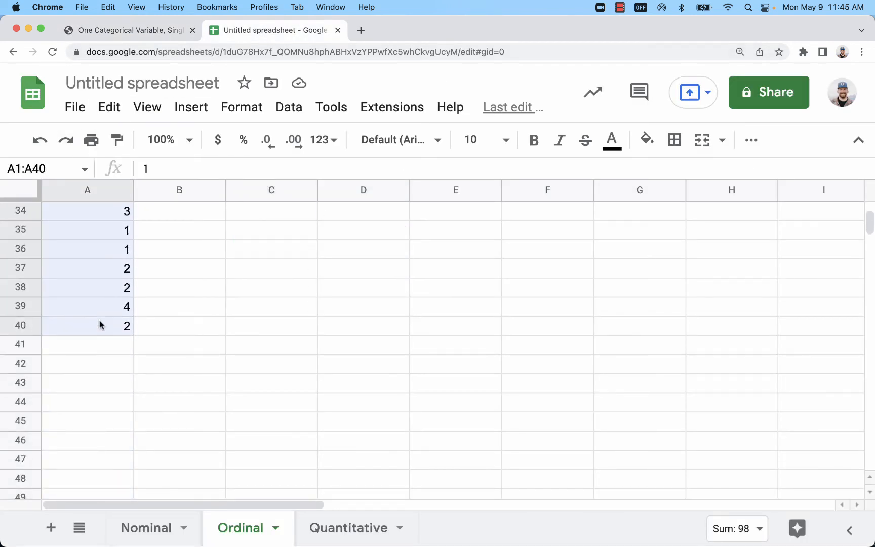
click(128, 31)
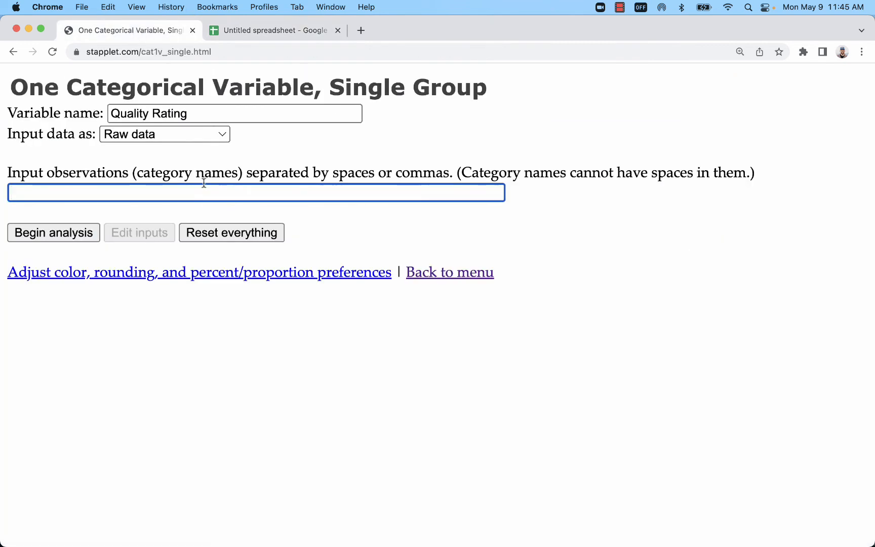
click(53, 232)
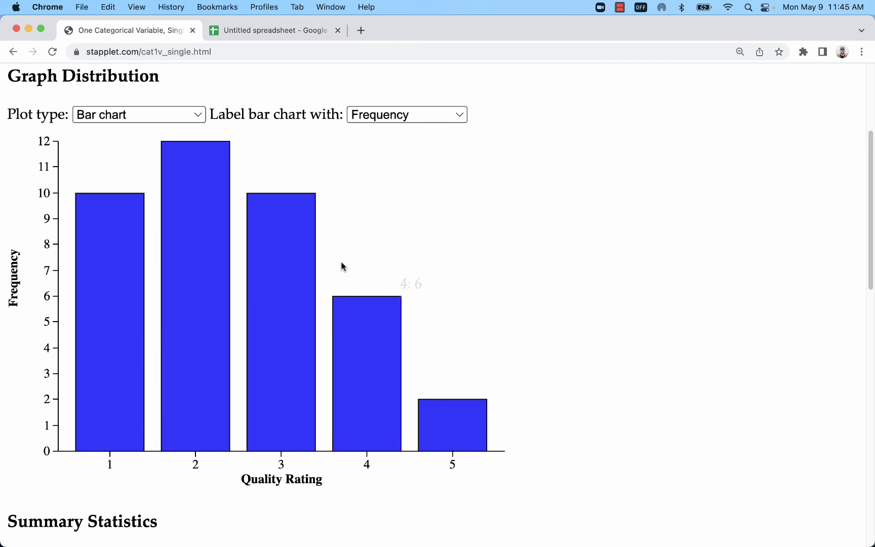
mouse_move(516, 310)
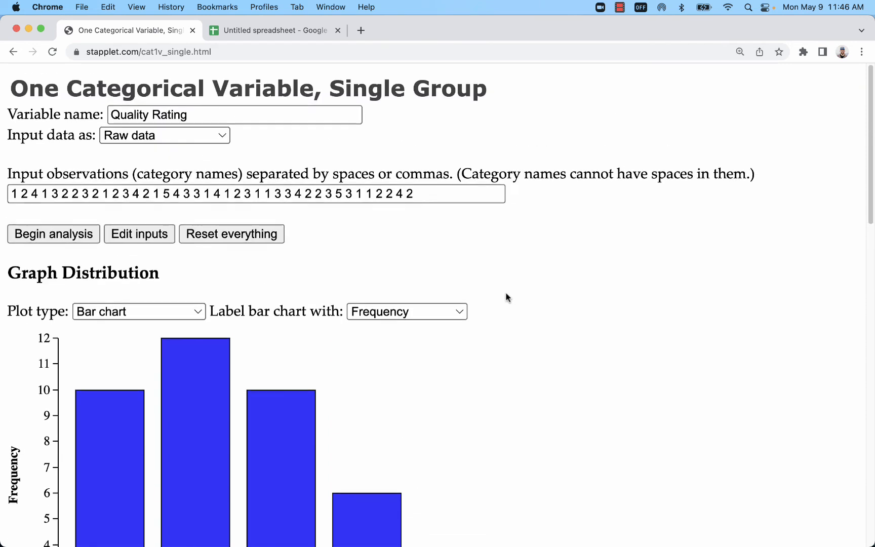
click(273, 31)
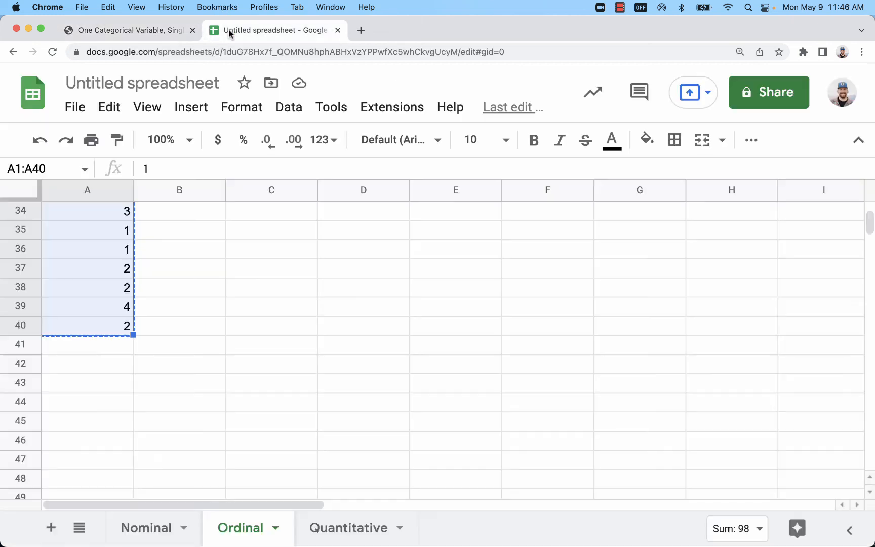
- View the Quantitative sheet's sleep data and class-limit frequency table, then return to StatPlet
click(348, 527)
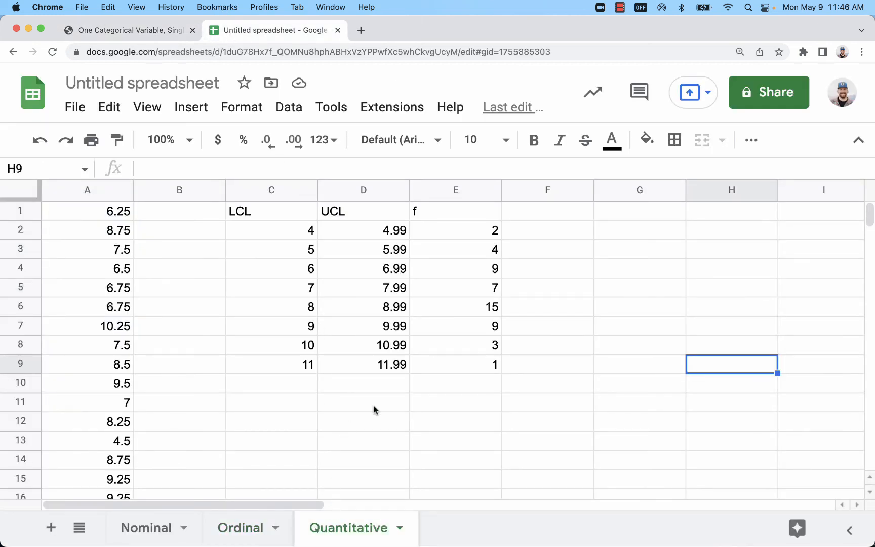
mouse_move(447, 274)
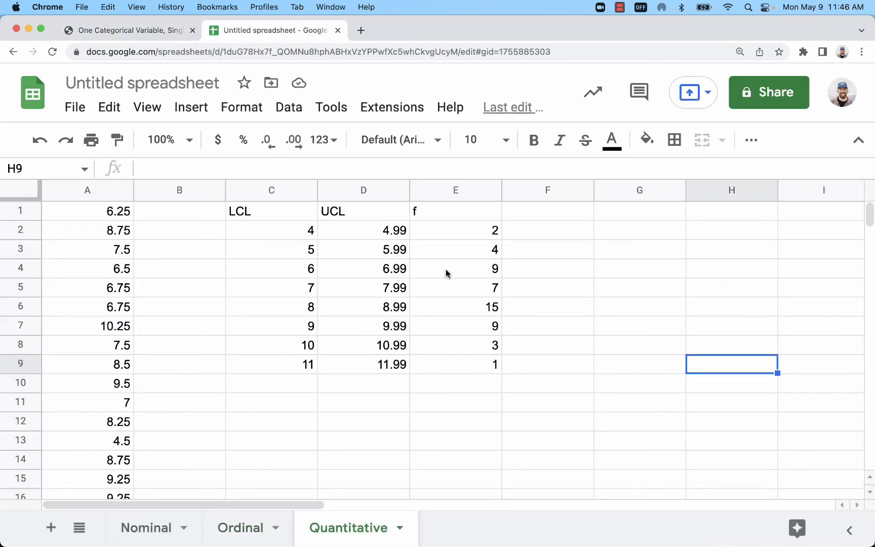
click(128, 30)
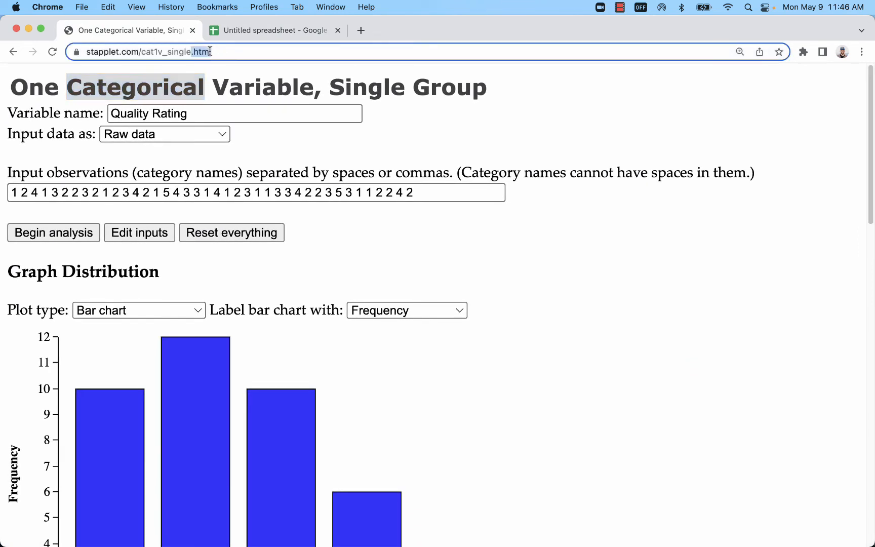
- Analyze the 50 pasted Sleep Duration (hours) values as one quantitative variable, giving a dotplot and a mean of 7.89
click(13, 51)
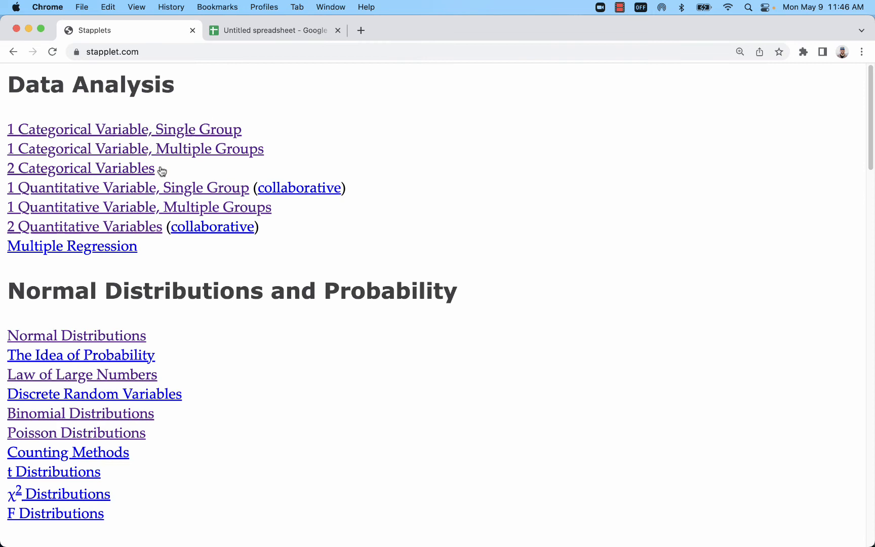
click(127, 187)
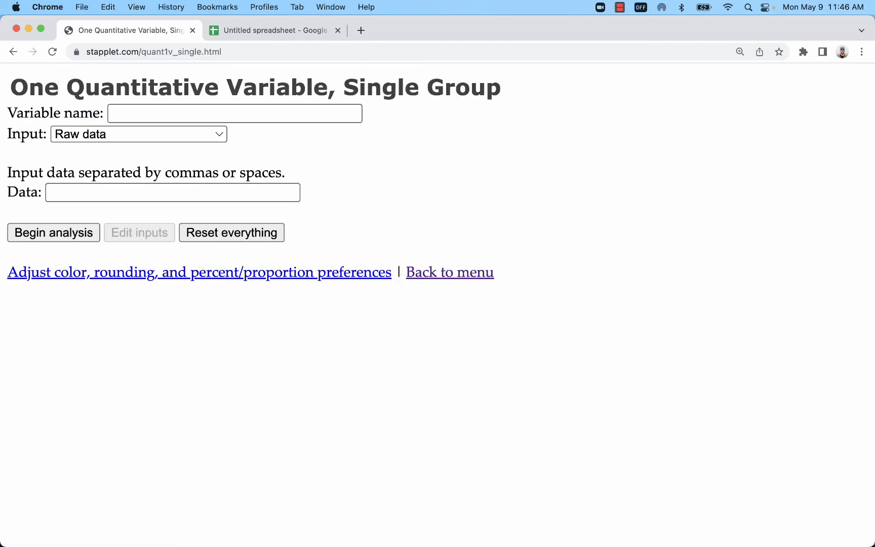
text(Sleep Duration (hours)
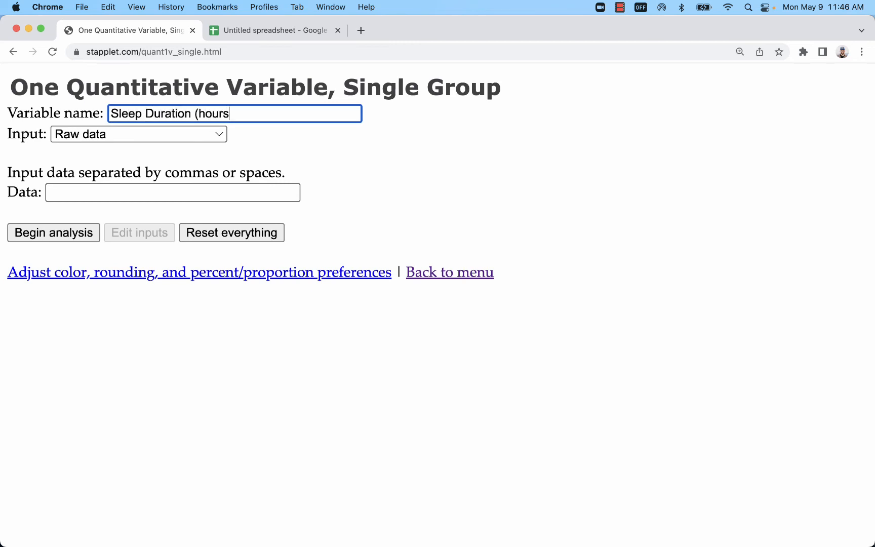
text())
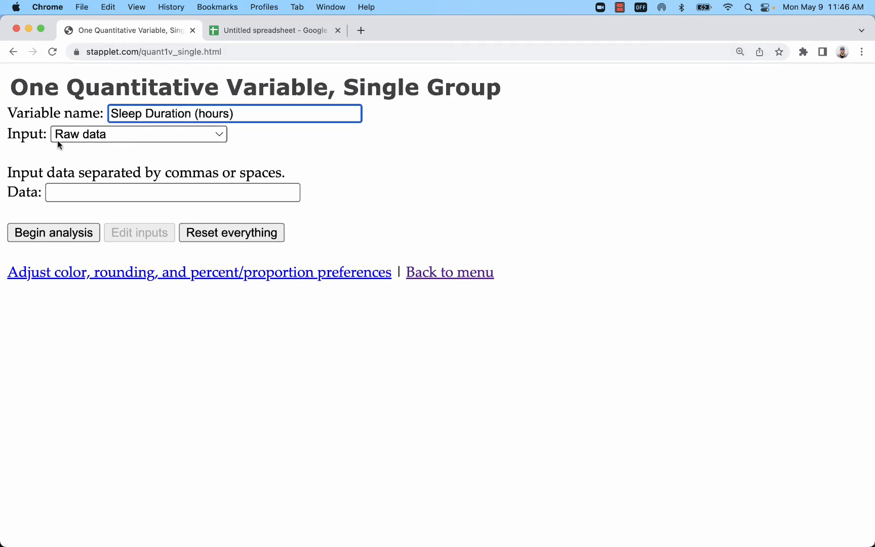
click(274, 31)
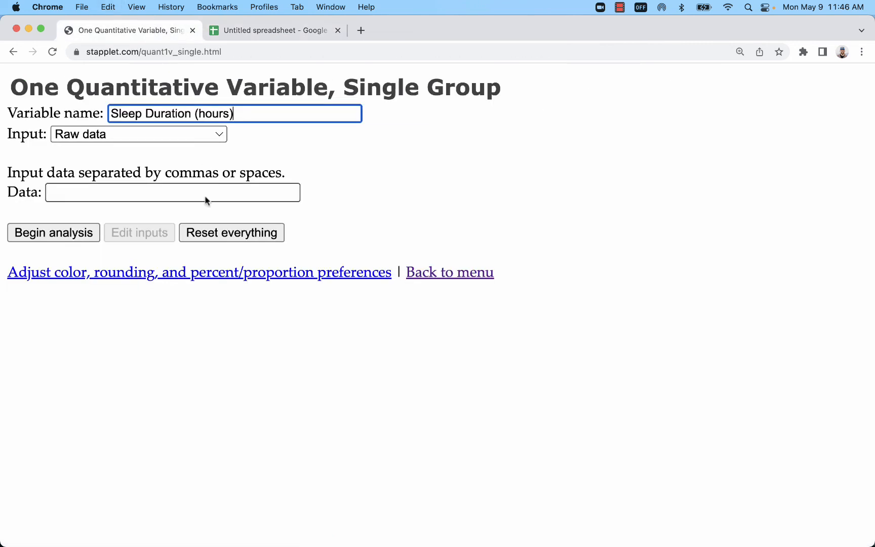
click(53, 232)
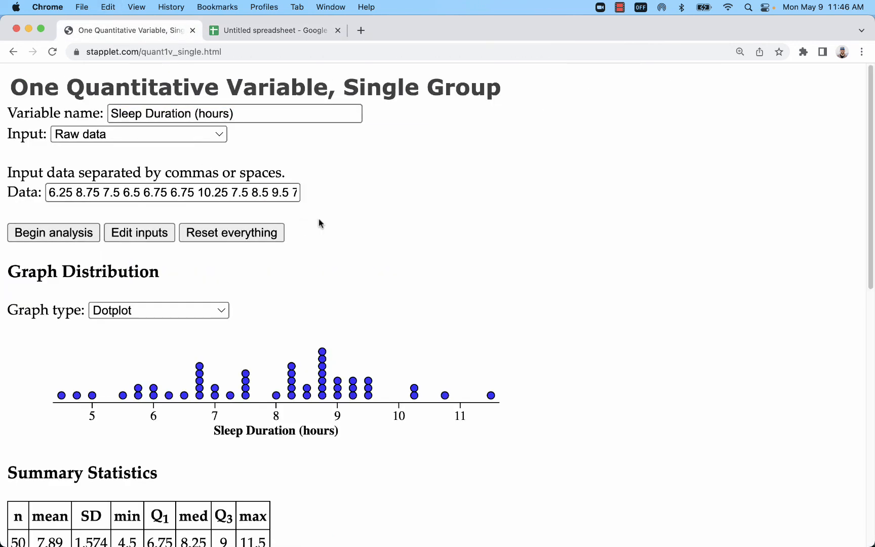
- Switch the graph type to Histogram and check its bin counts against the Sheets frequency table
click(158, 310)
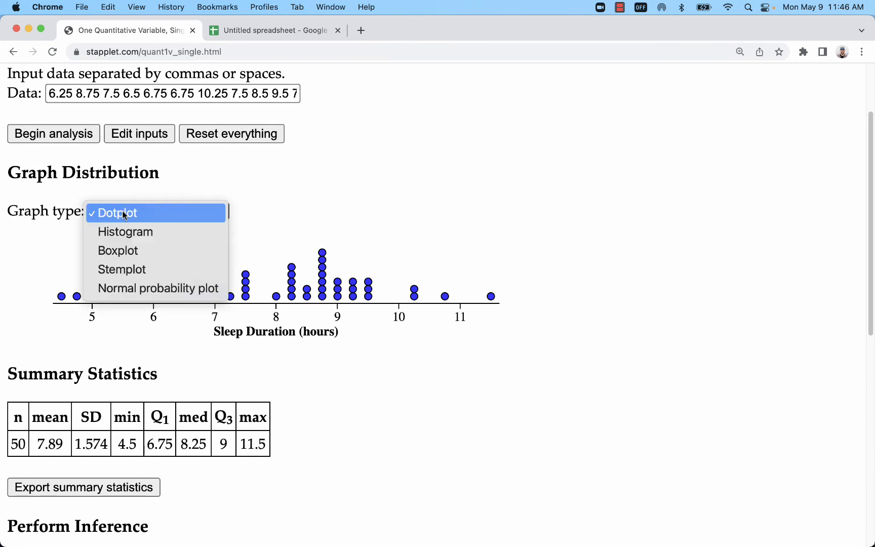
click(125, 232)
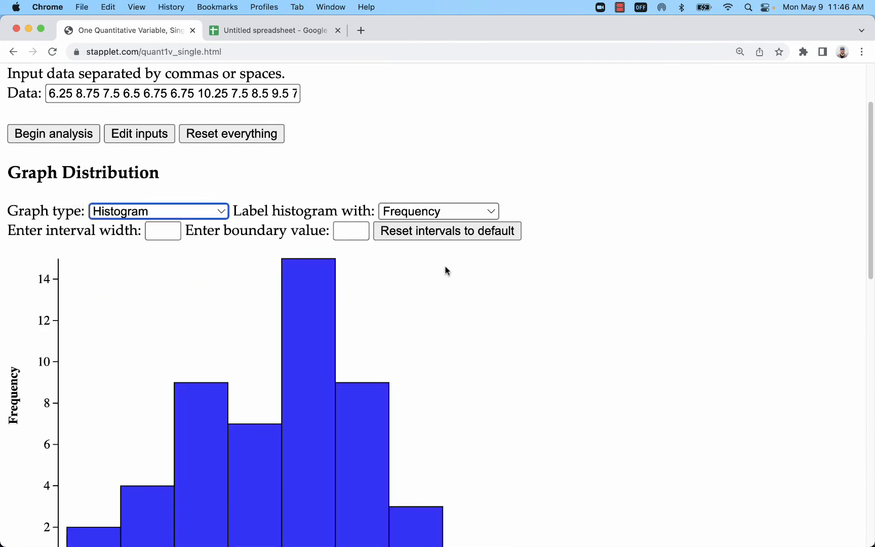
scroll(down, 3)
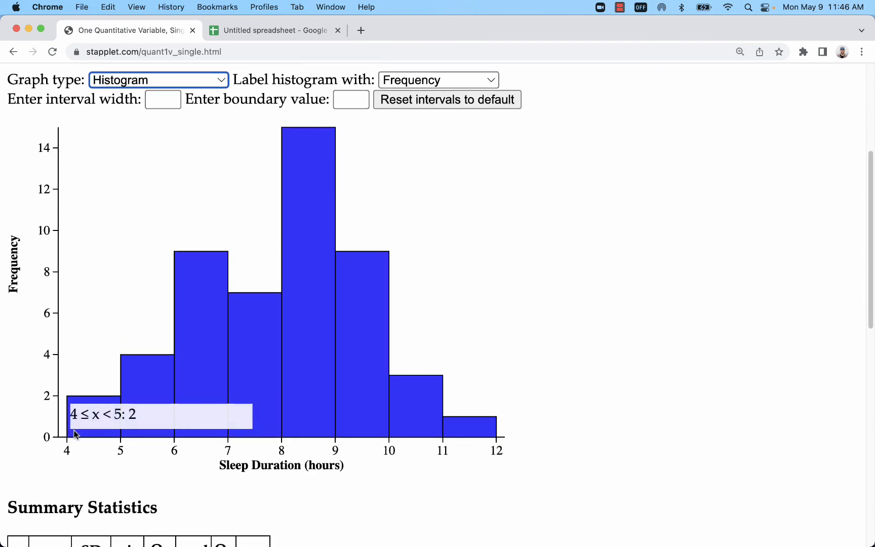
mouse_move(482, 435)
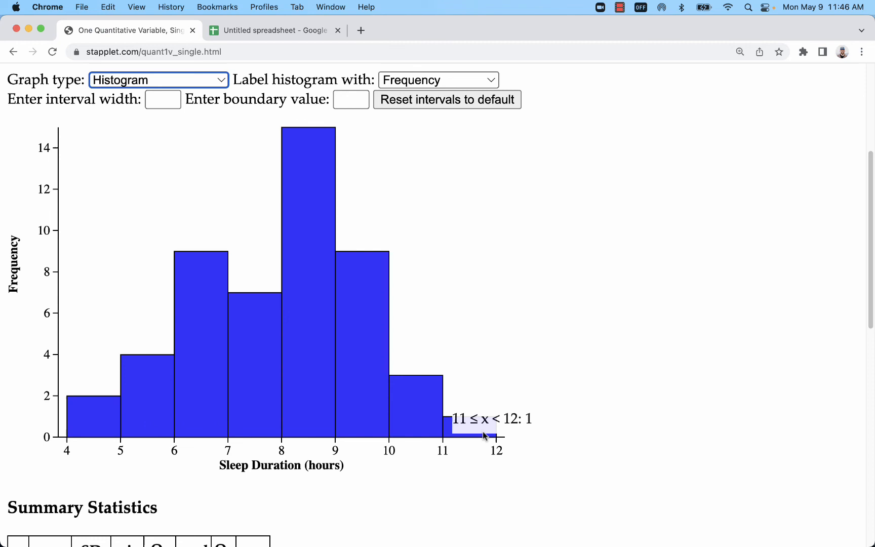
click(275, 31)
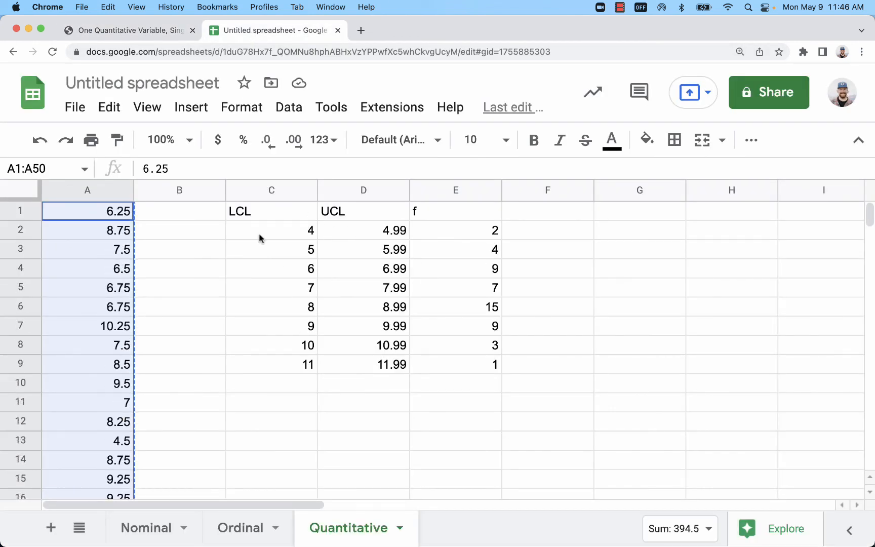
click(128, 30)
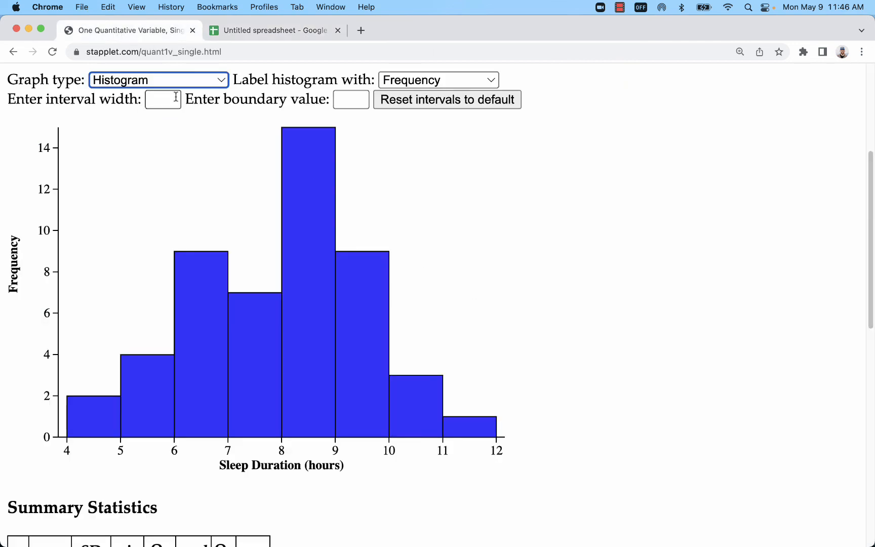
- Try histogram interval widths of 0.5 and 2, then settle on width 1
click(162, 99)
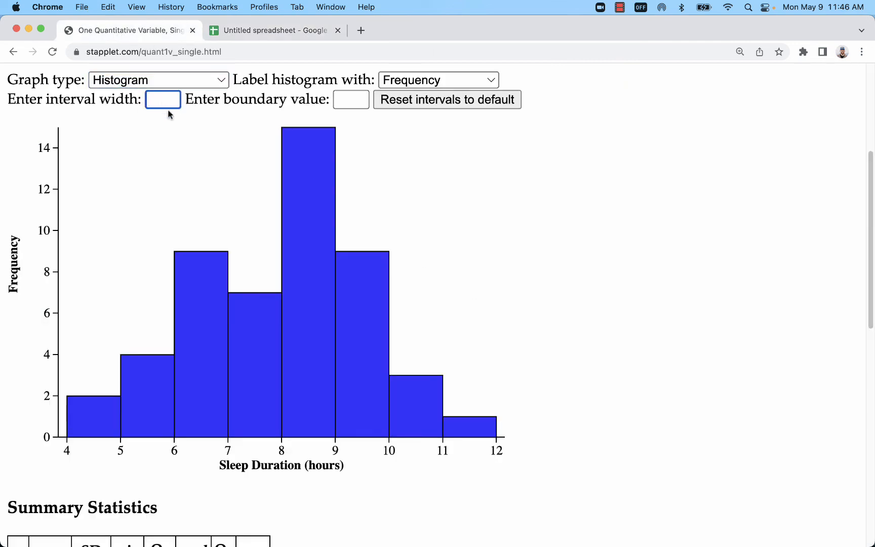
mouse_move(356, 367)
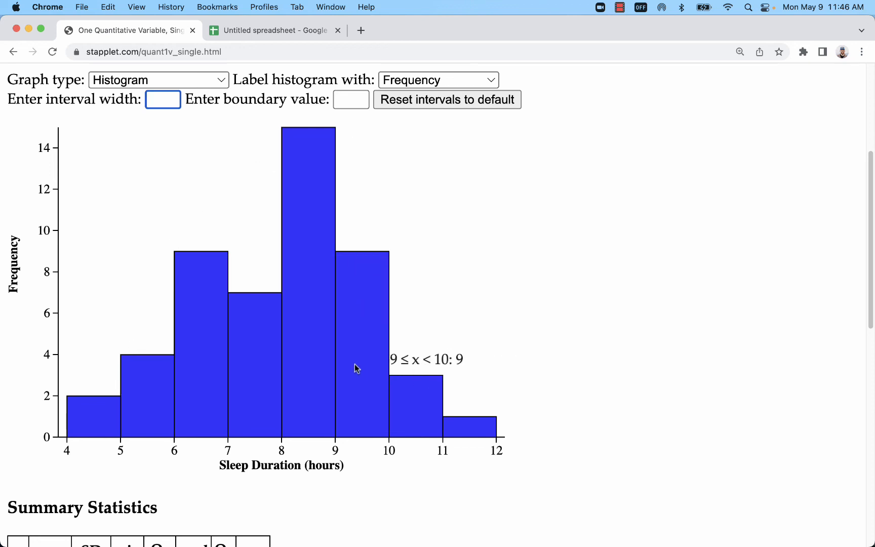
text(0.5)
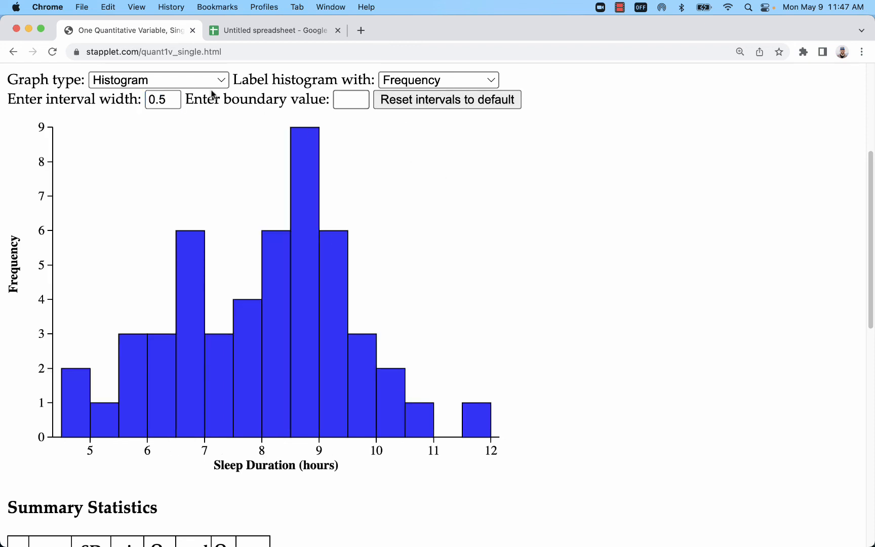
text(2)
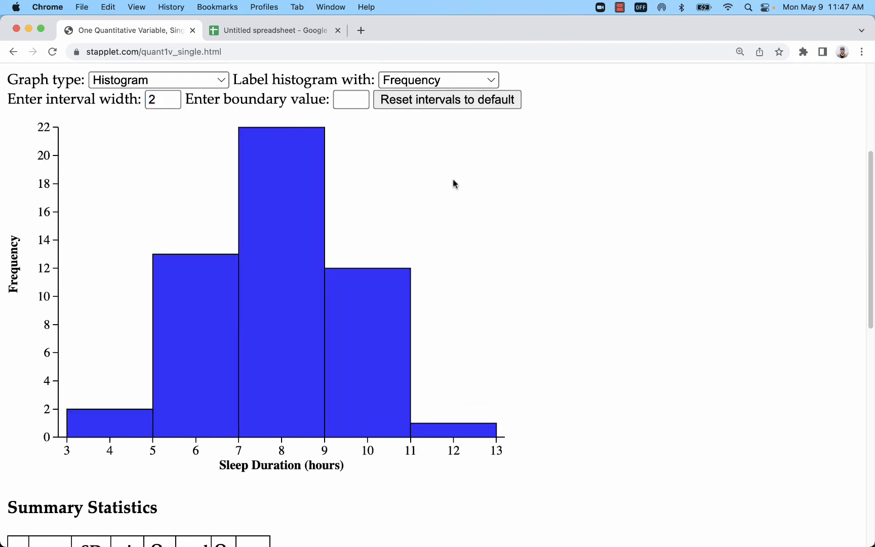
click(162, 99)
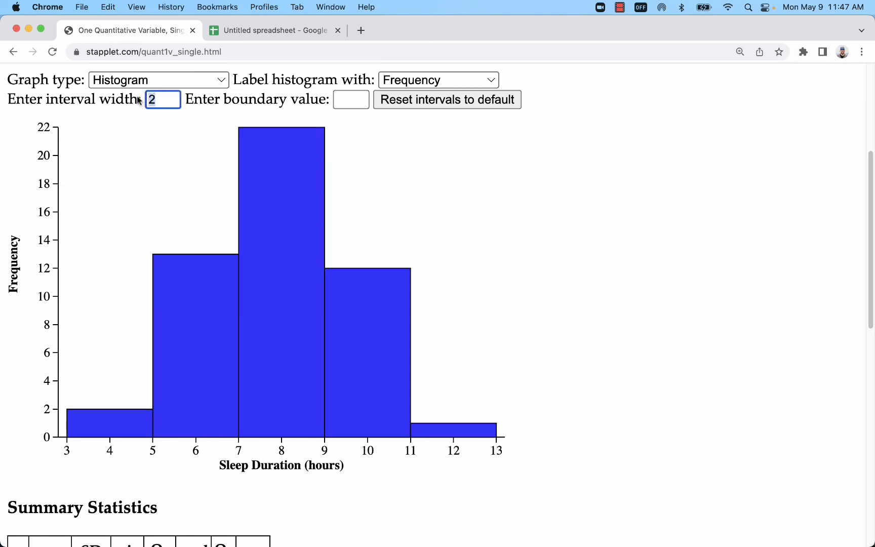
text(1)
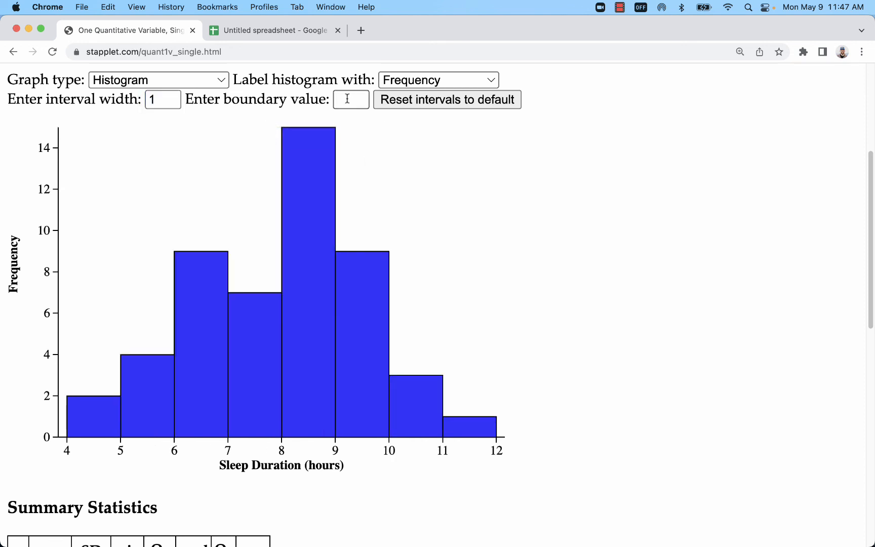
click(350, 99)
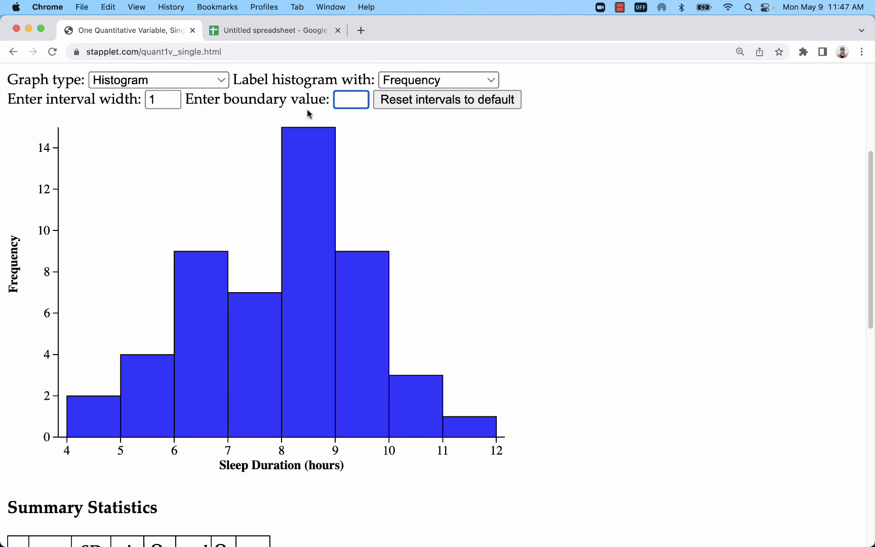
mouse_move(181, 126)
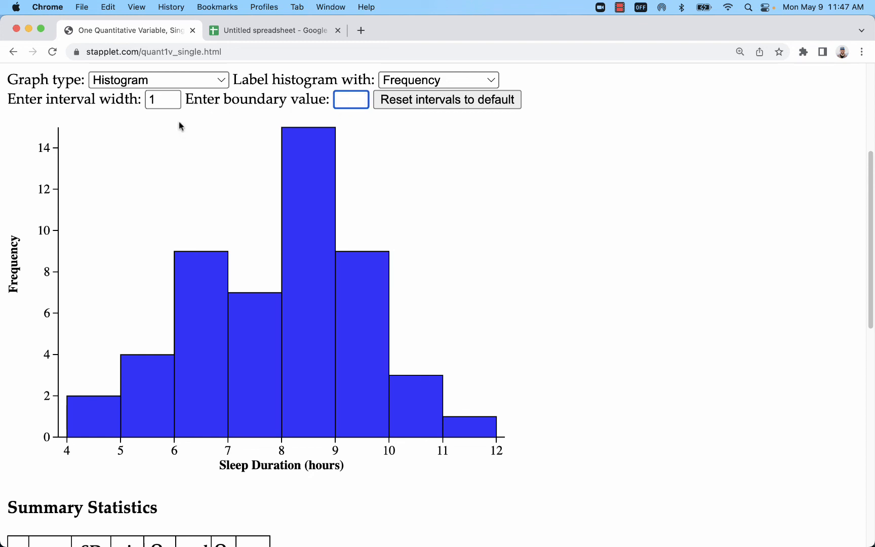
mouse_move(453, 166)
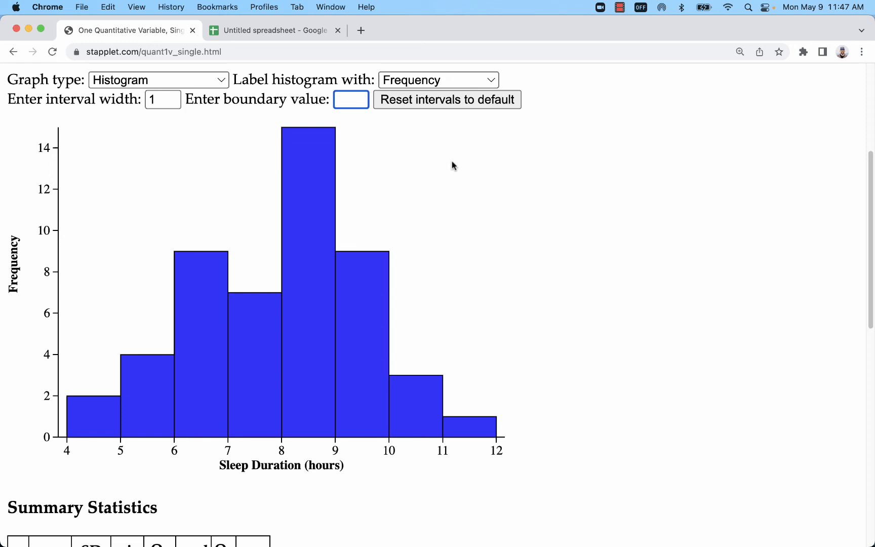
scroll(down, 3)
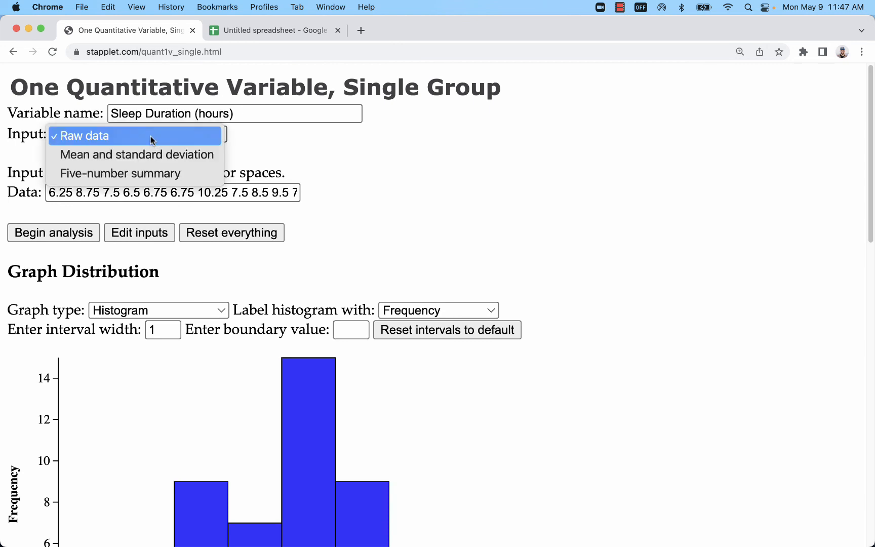
mouse_move(128, 137)
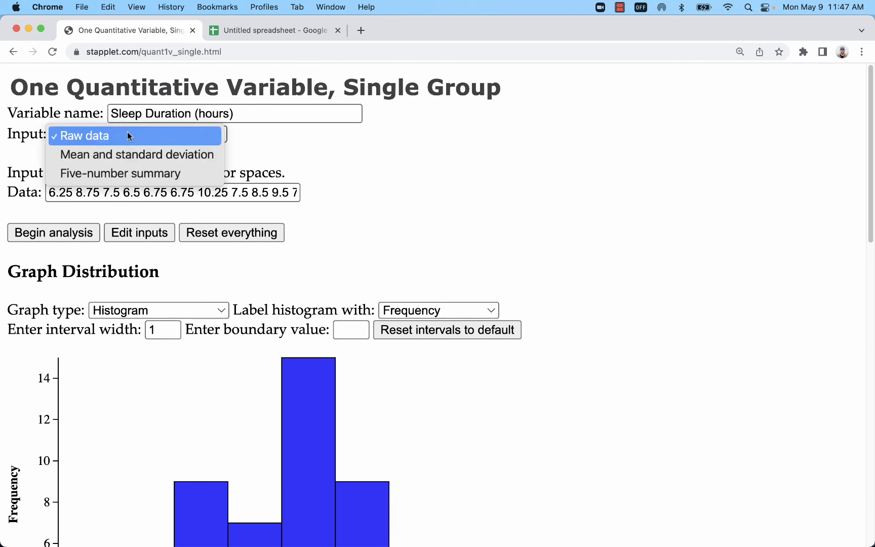
click(82, 135)
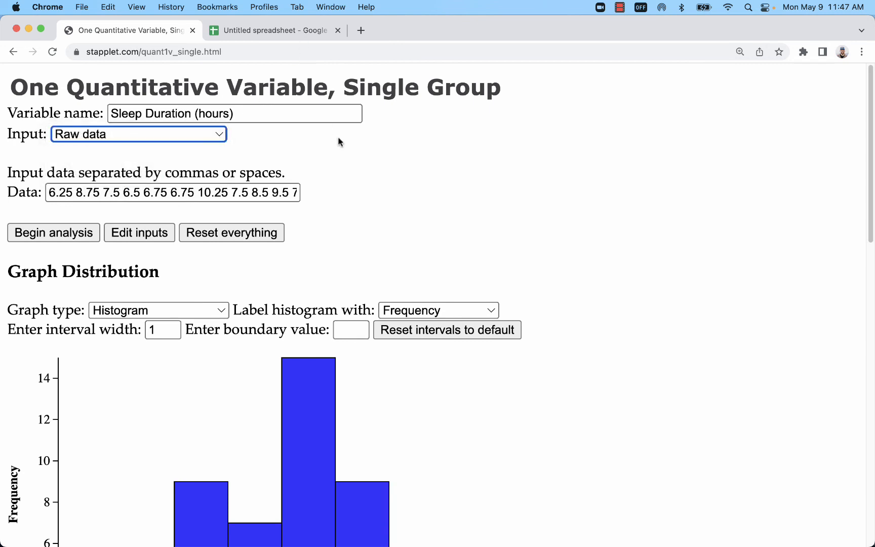
click(274, 30)
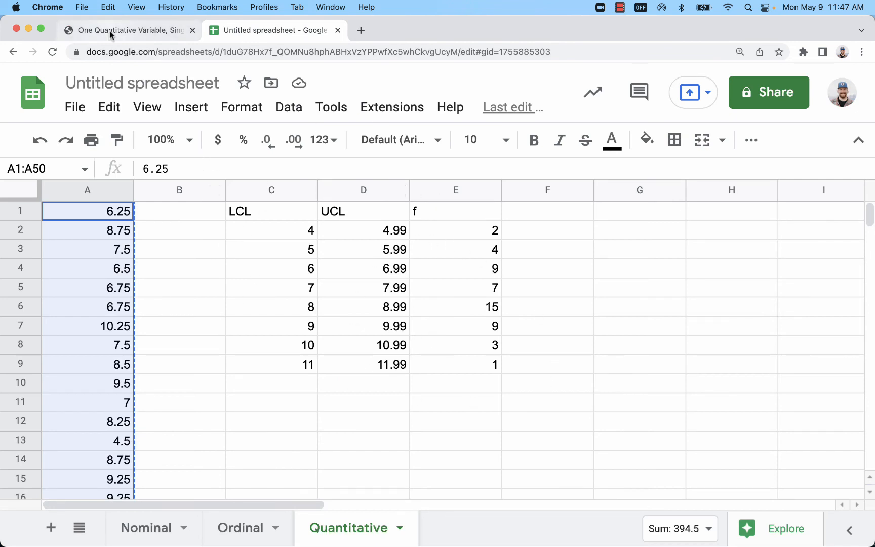
click(128, 31)
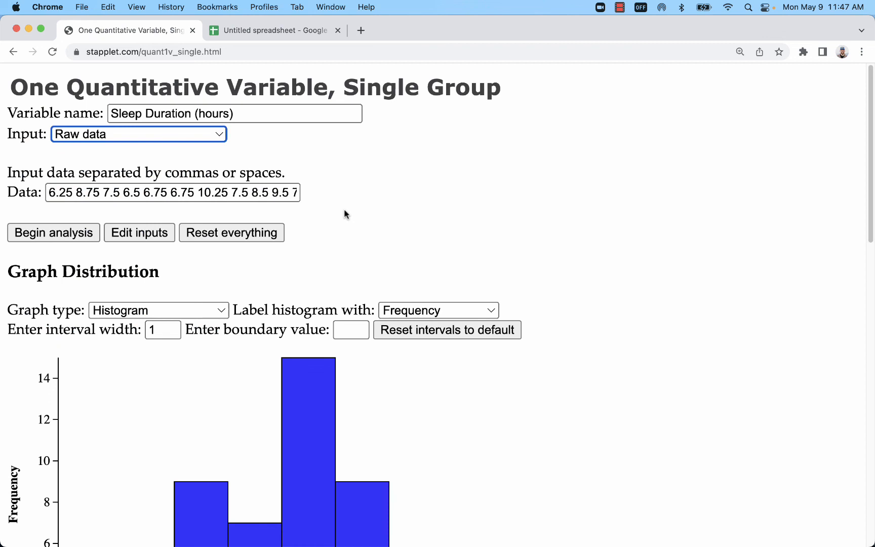
double_click(142, 87)
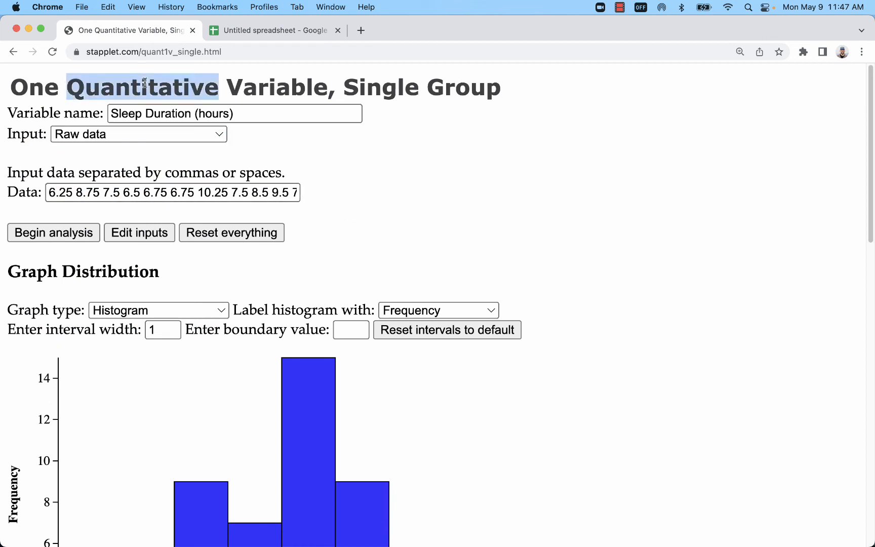